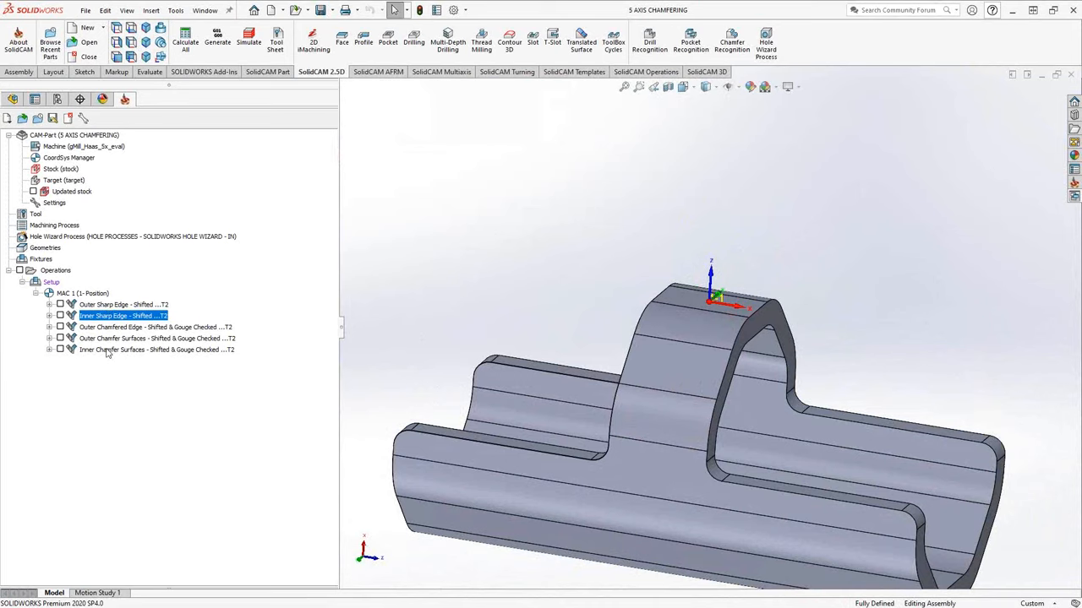
Add a Sim. 5-Axis Milling operation and open its tool selection list.
right_click(96, 350)
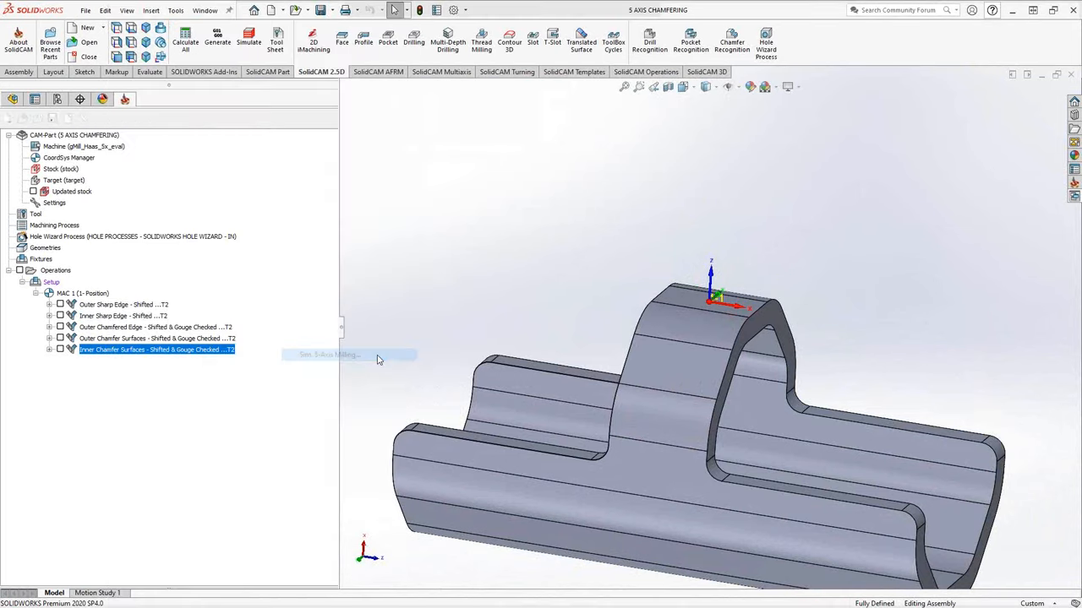
double_click(157, 349)
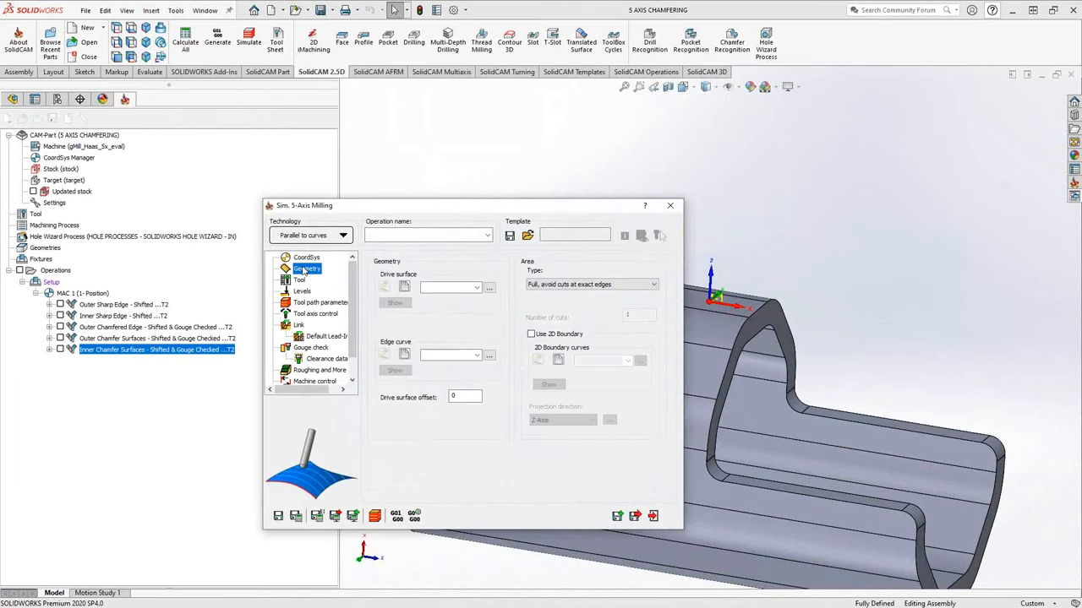
mouse_move(330, 292)
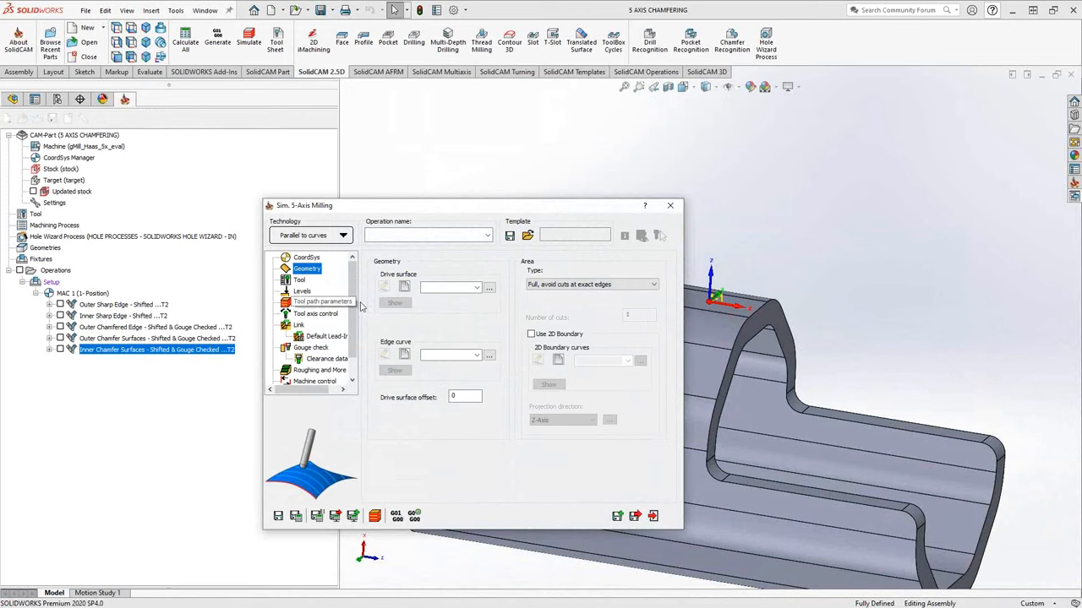
left_click(299, 280)
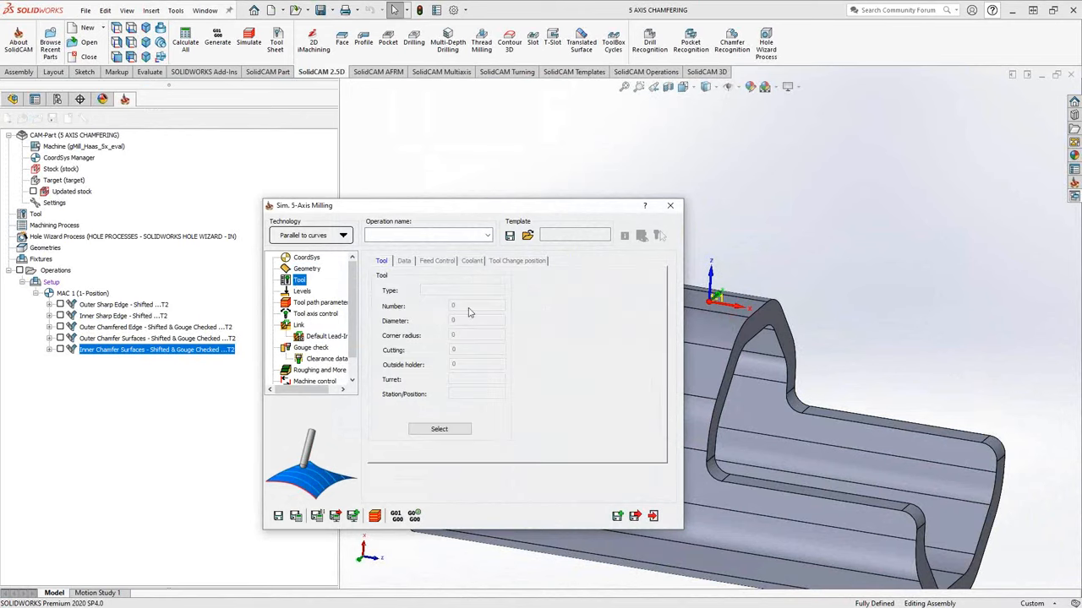
left_click(670, 205)
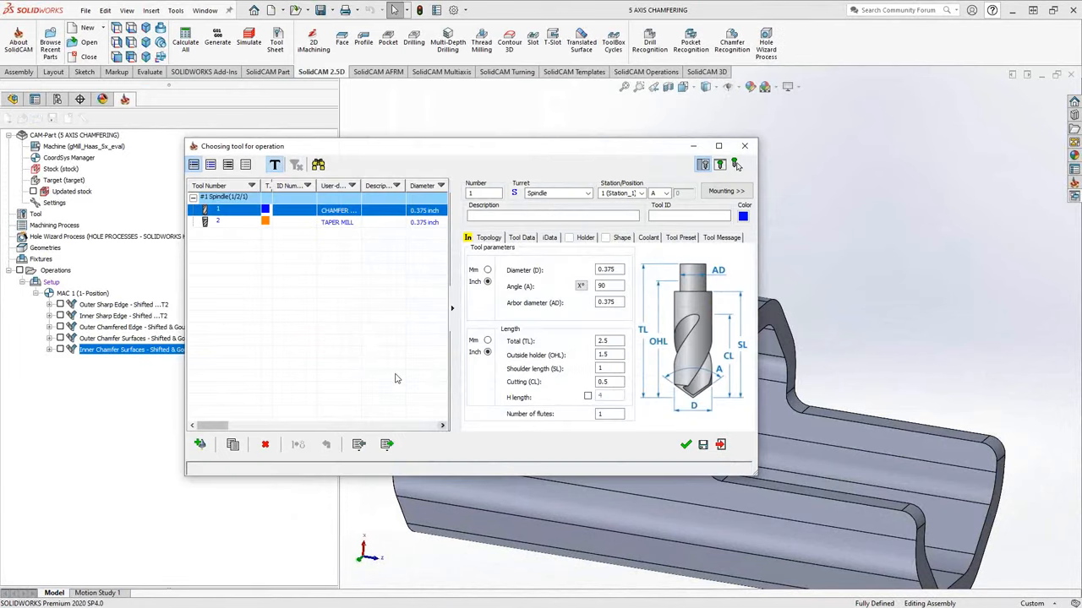
mouse_move(370, 352)
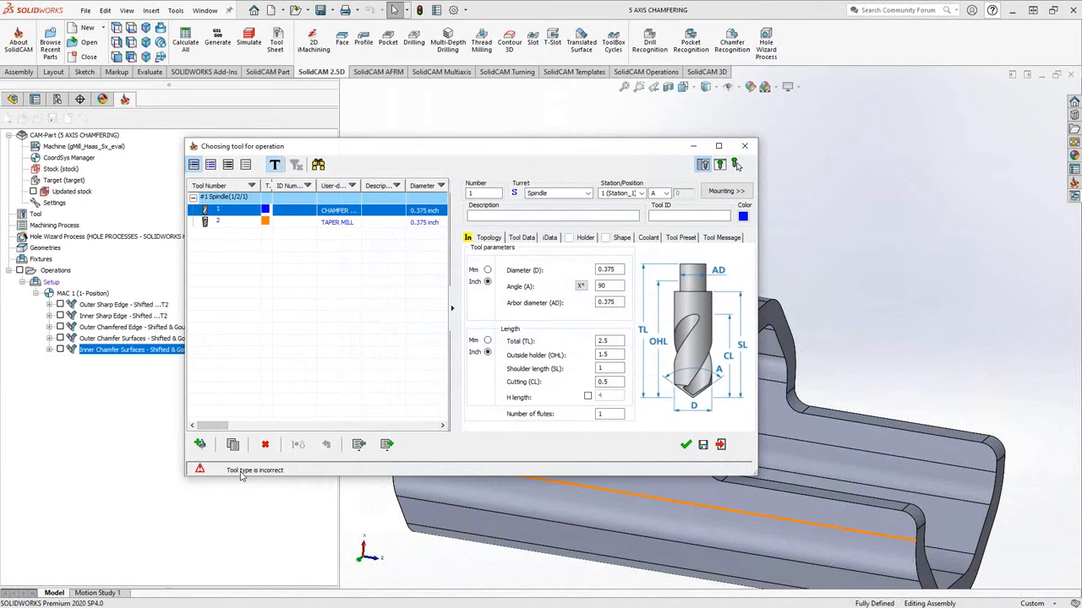
mouse_move(201, 446)
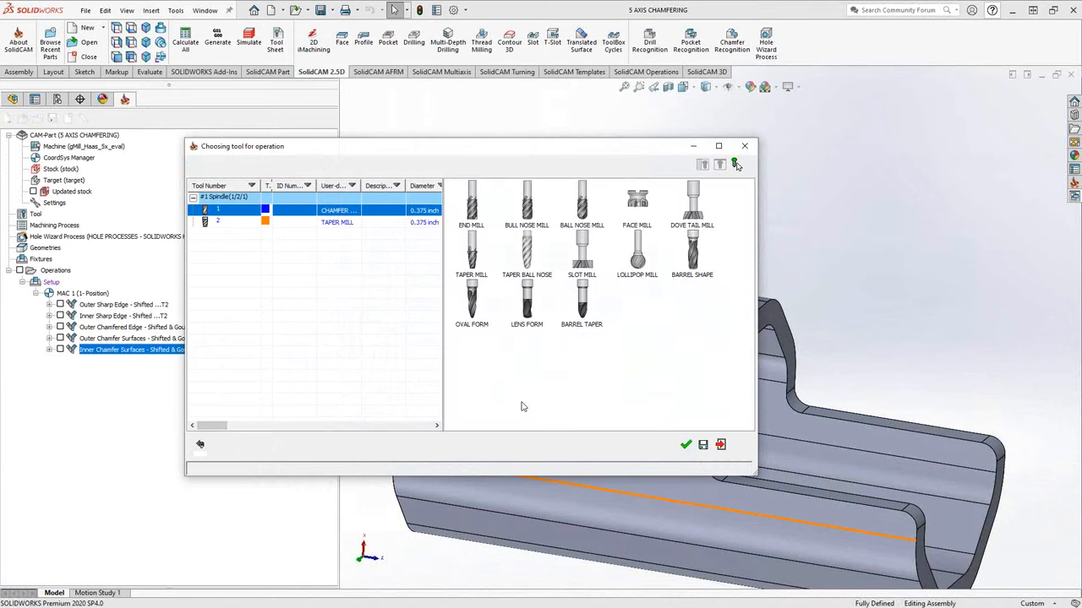
mouse_move(605, 248)
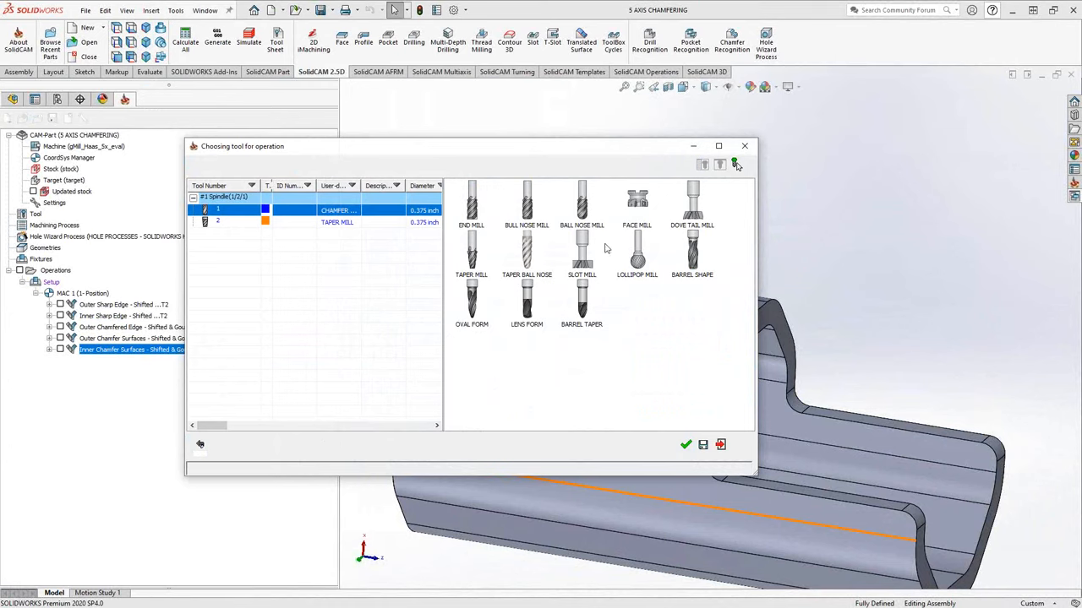
mouse_move(622, 372)
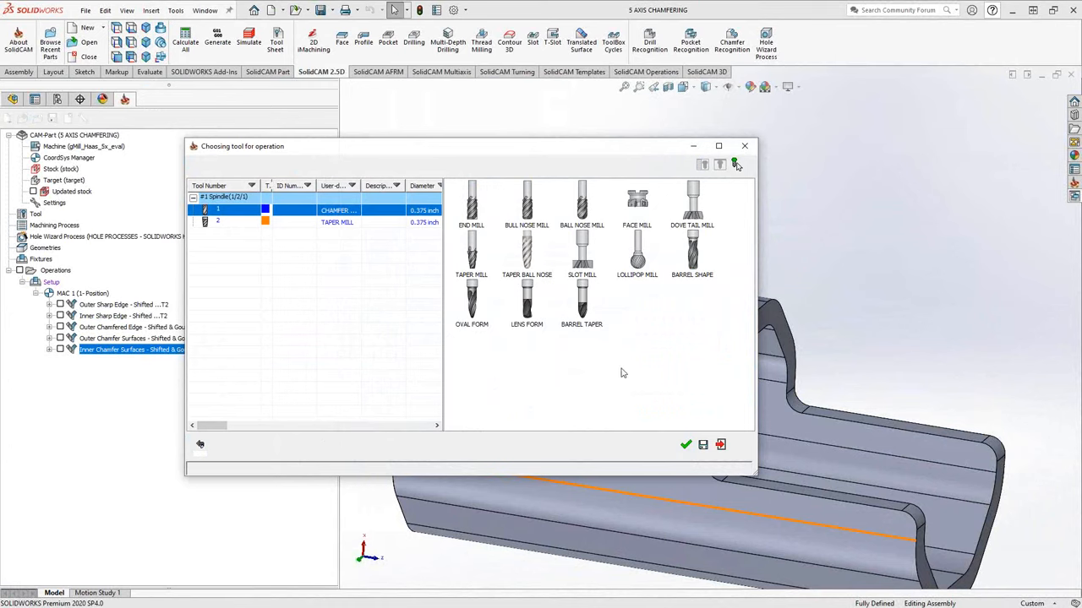
Review the taper mill's 45° taper and 0.375-inch parameters, then close the tool chooser unassigned.
left_click(274, 164)
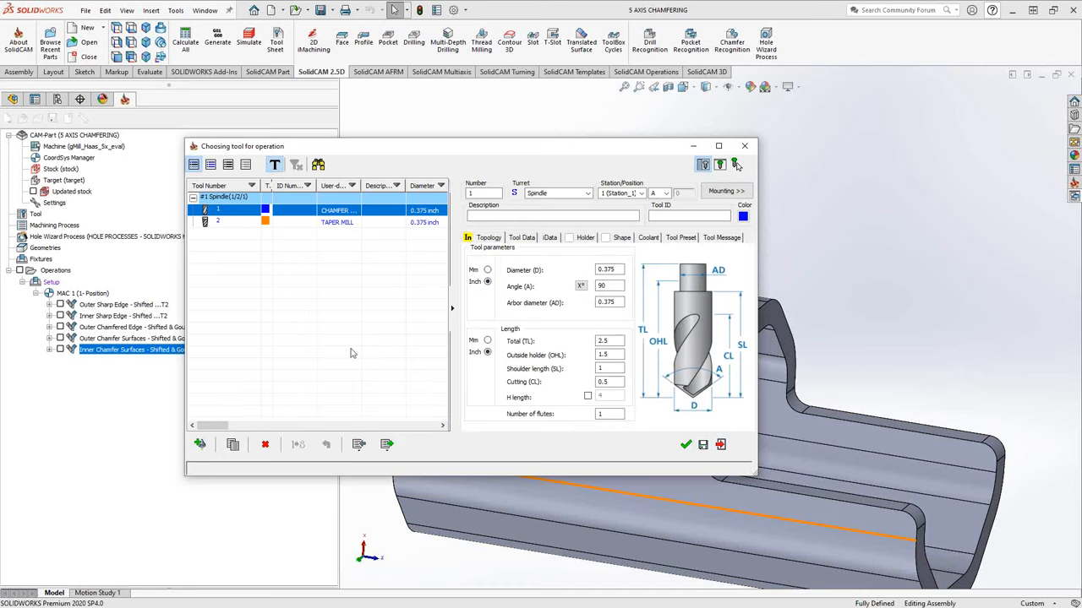
mouse_move(364, 338)
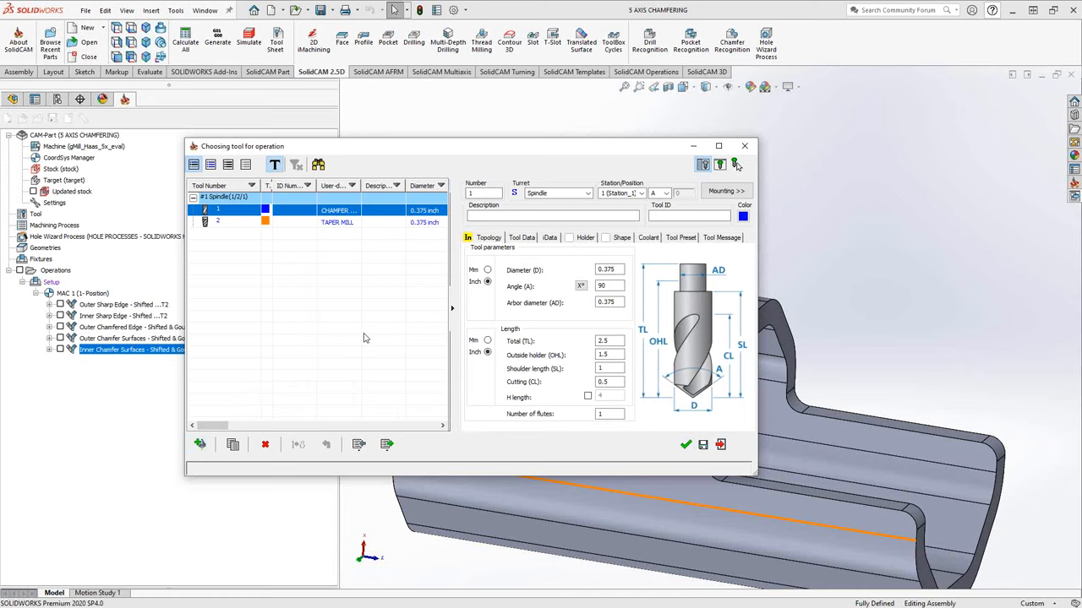
mouse_move(250, 289)
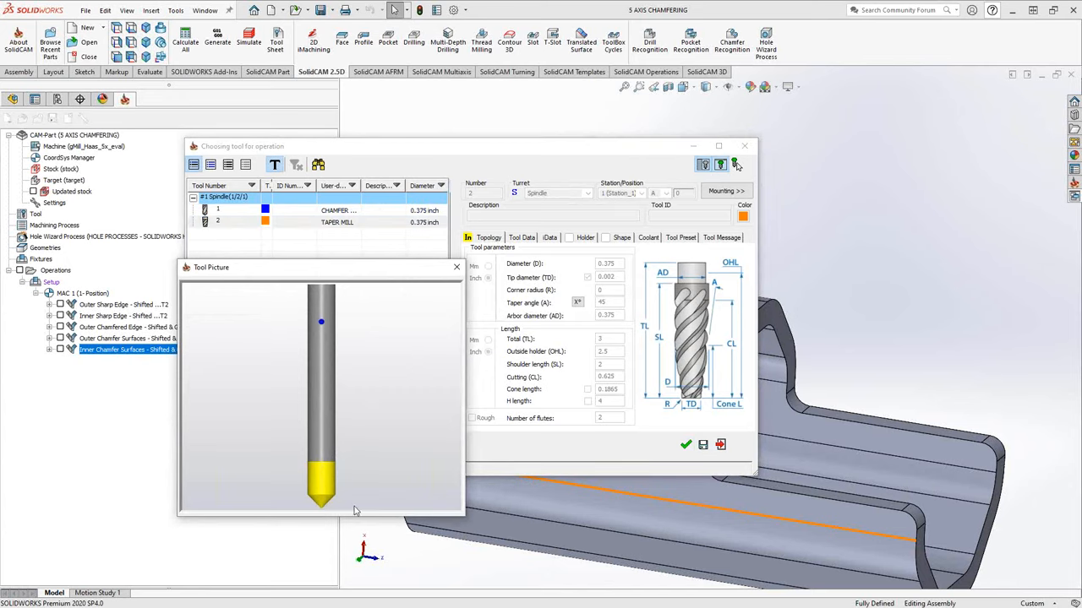
mouse_move(604, 284)
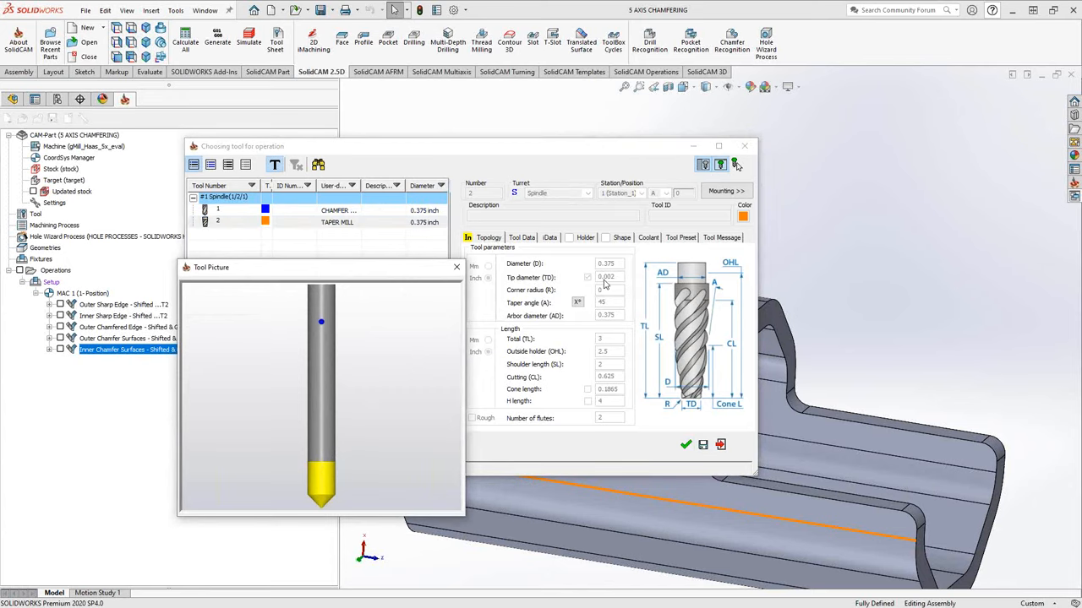
left_click(456, 267)
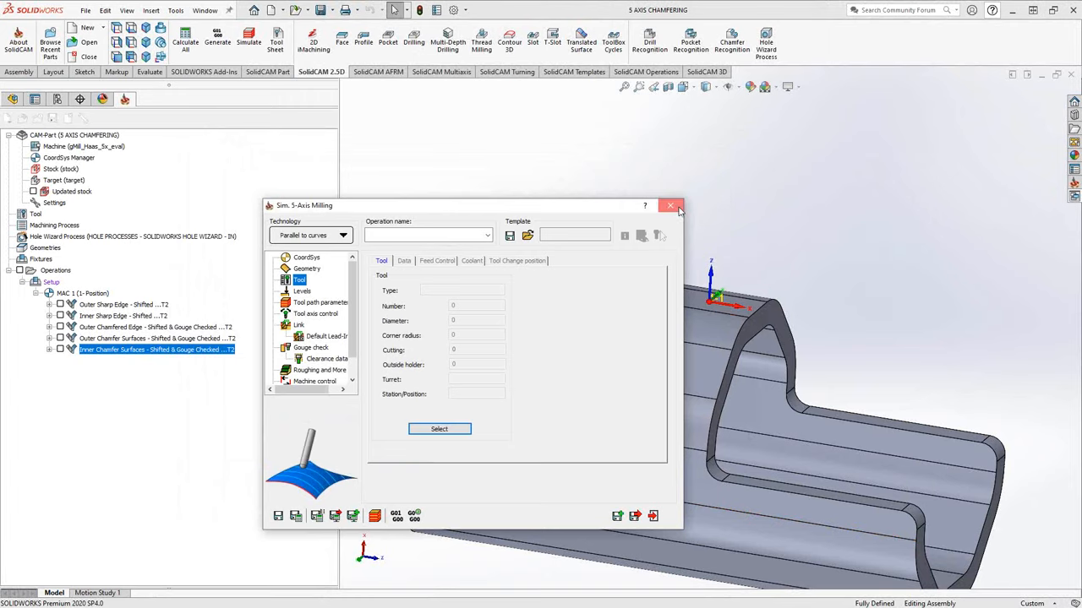
Cancel the unfinished Sim. 5-Axis Milling operation without saving.
left_click(670, 206)
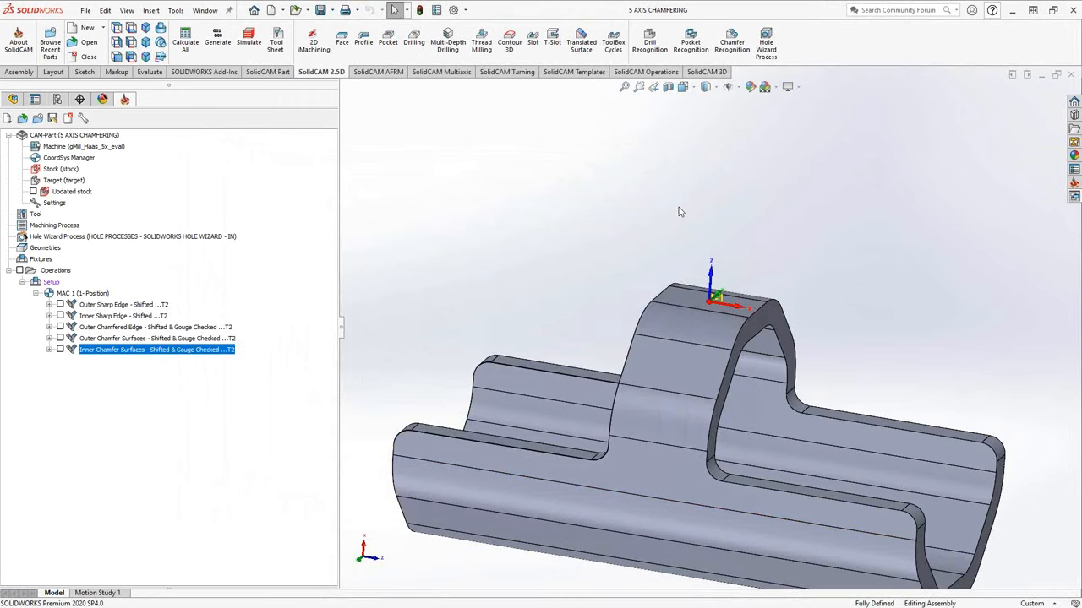
mouse_move(107, 338)
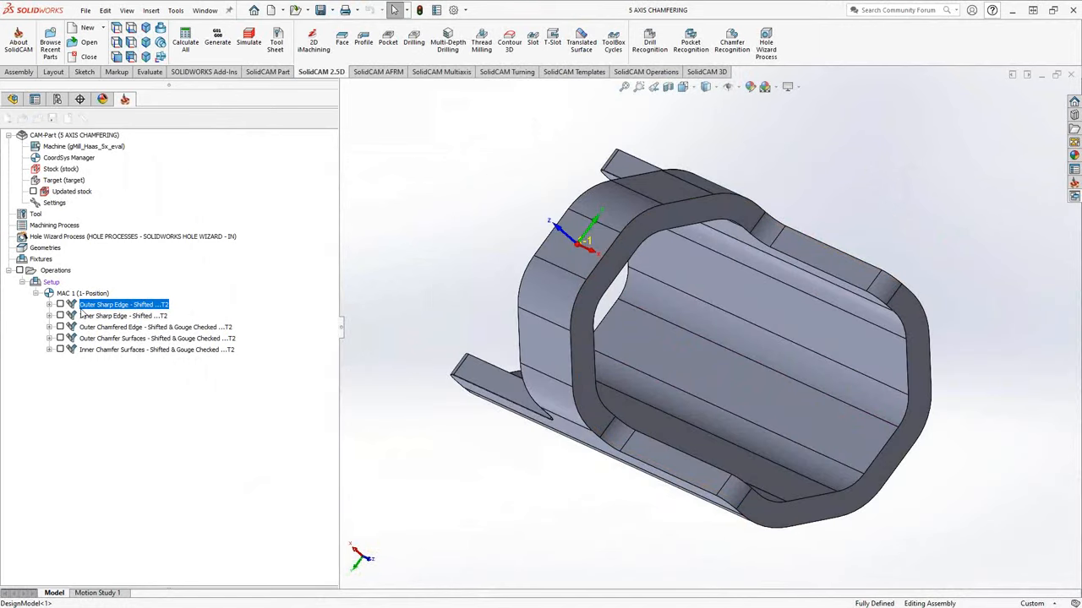
Reopen Outer Sharp Edge - Shifted and view its faces drive surface and edge curve.
double_click(124, 304)
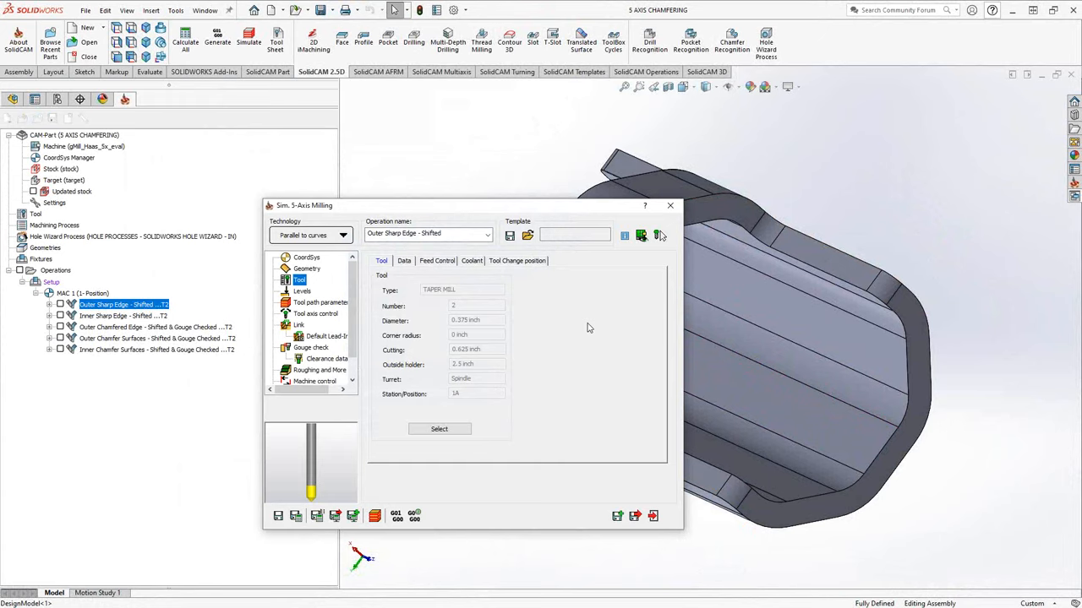
left_click(307, 269)
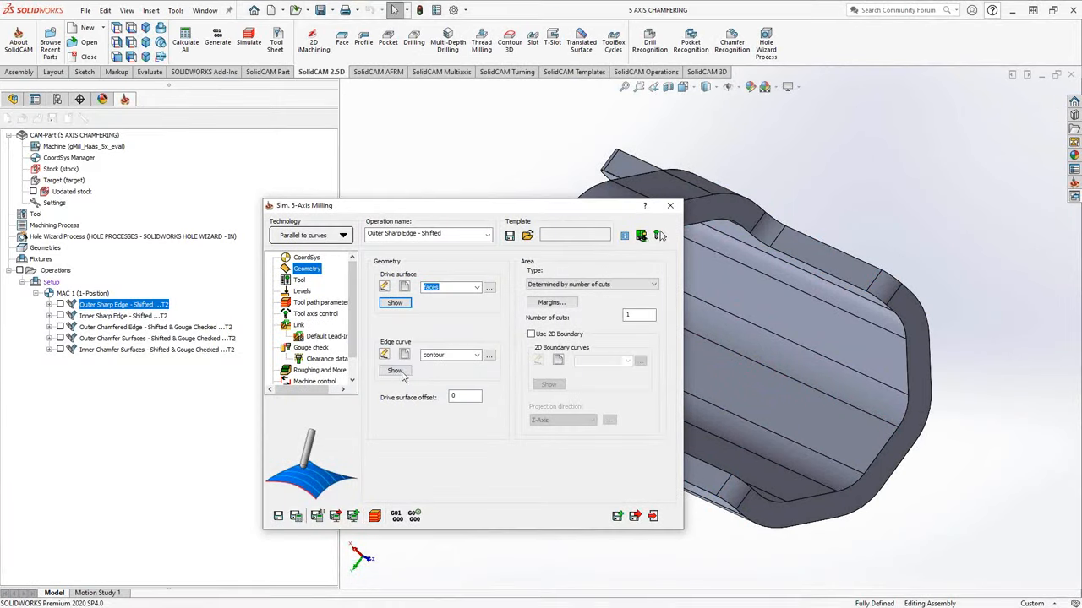
left_click(395, 371)
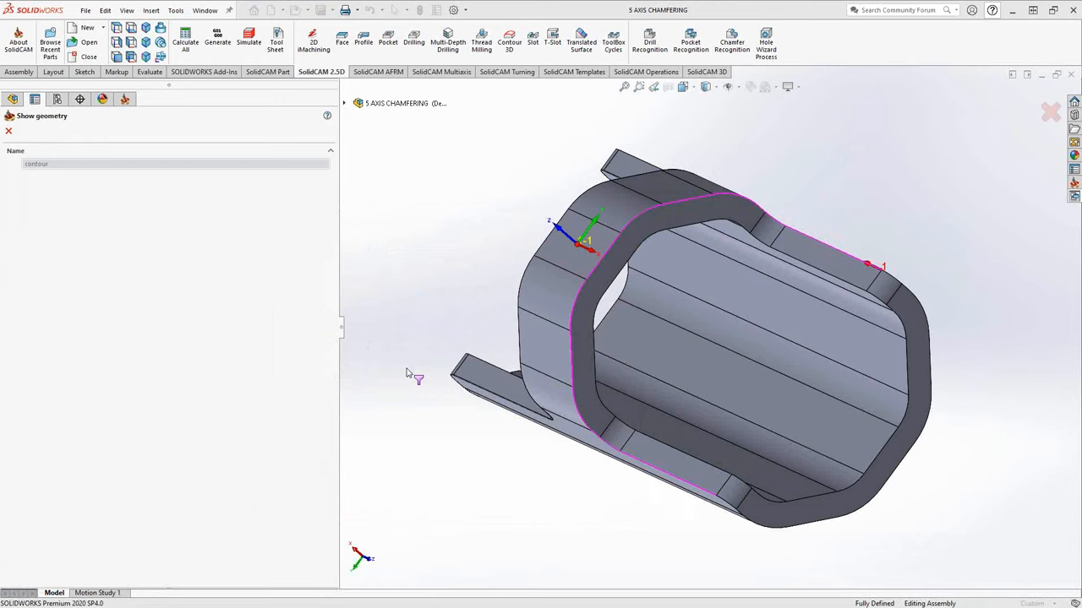
mouse_move(409, 373)
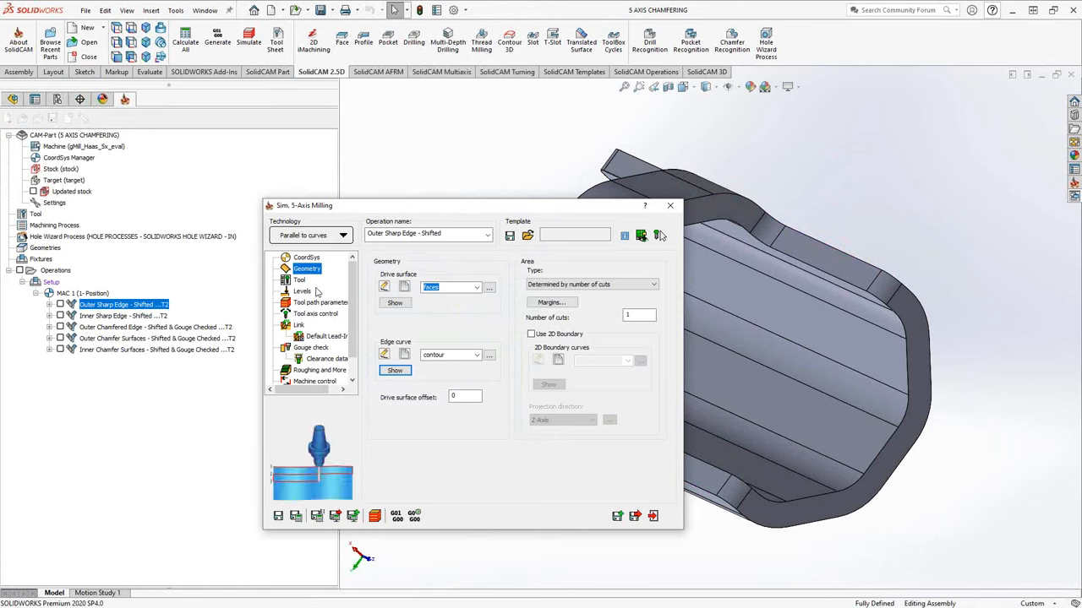
Review tool, clearance and toolpath pages, then show the tool axis direction options.
left_click(299, 280)
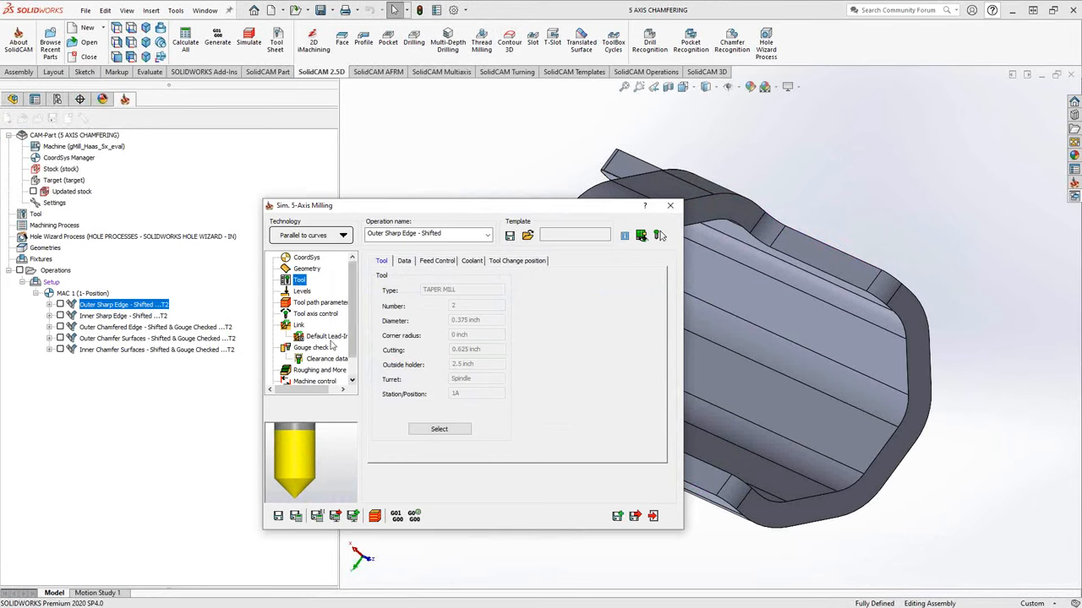
left_click(302, 291)
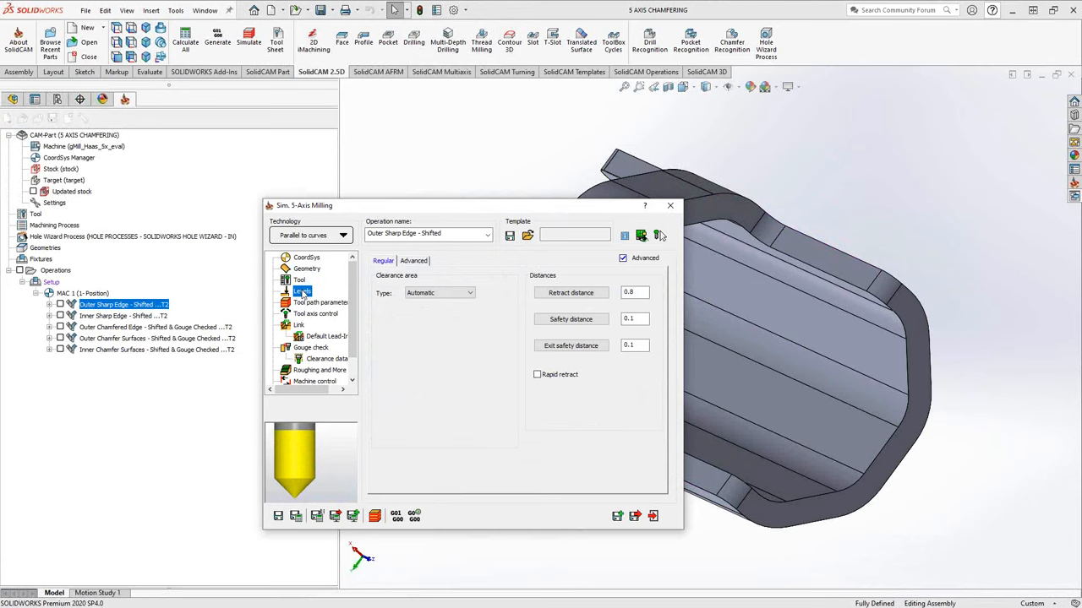
left_click(321, 302)
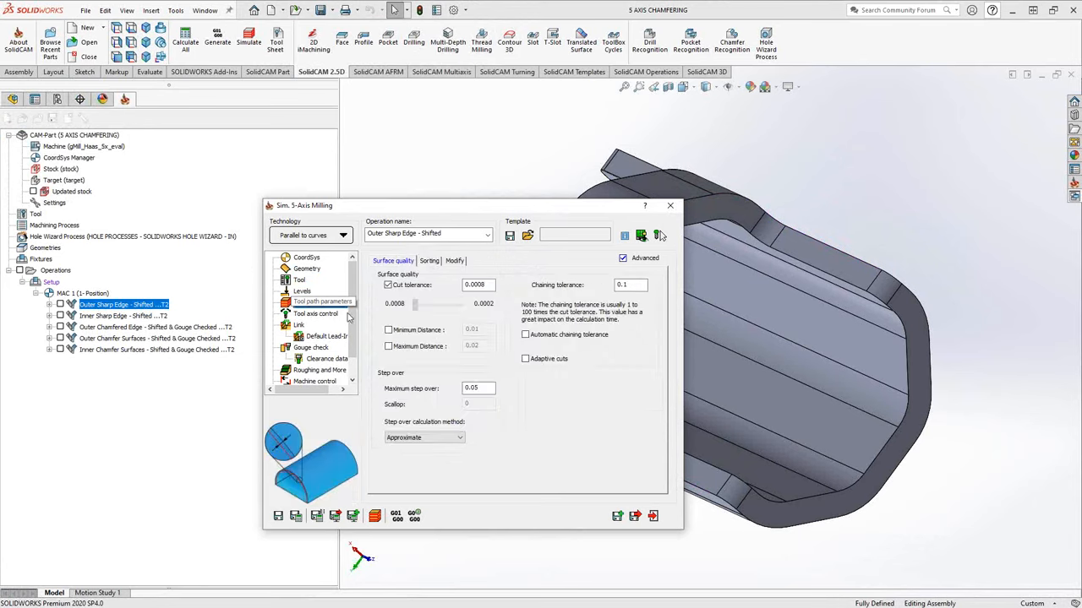
left_click(430, 260)
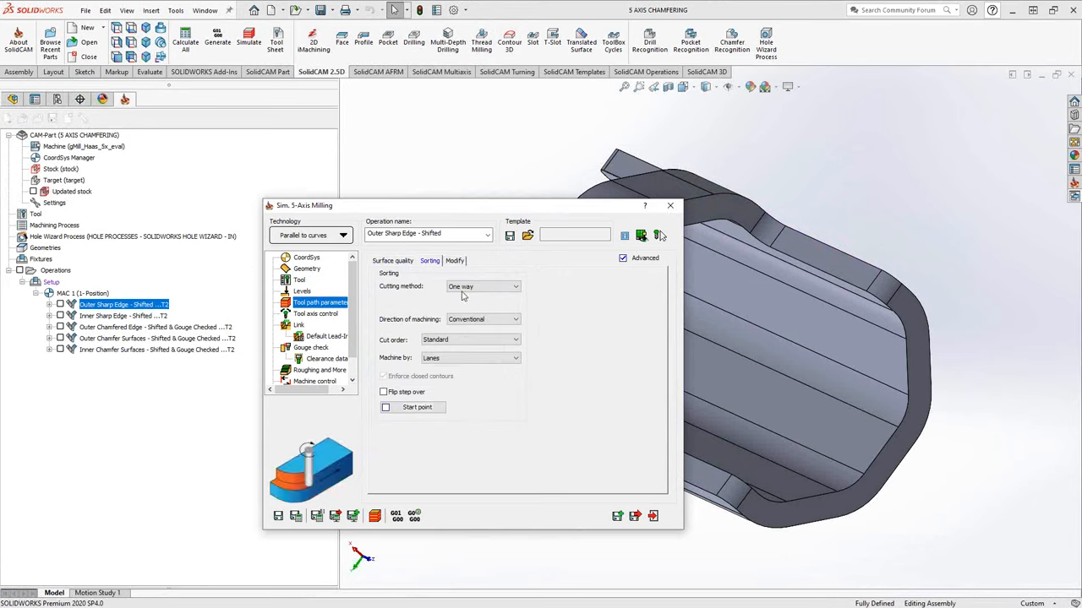
left_click(392, 260)
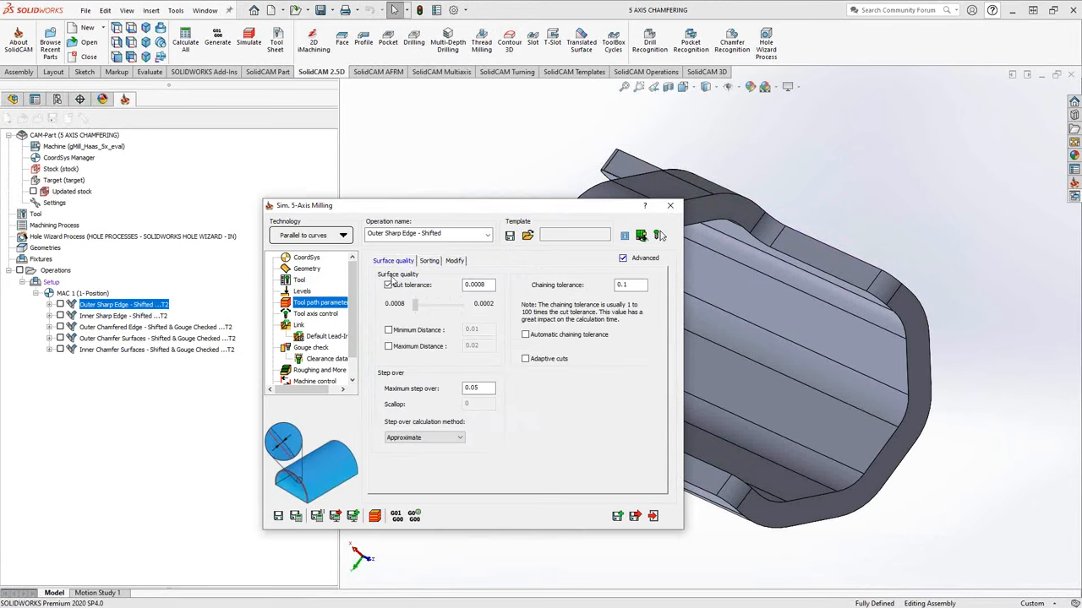
left_click(316, 314)
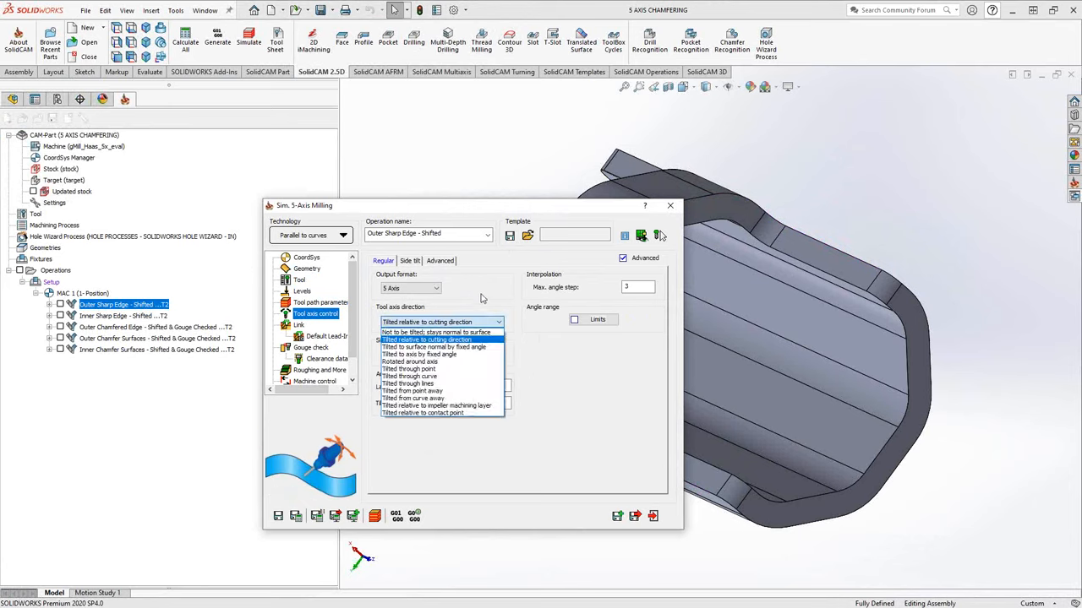
Keep 'Tilted relative to cutting direction' with lag 0 and tilt -90, previewed on the edge.
left_click(433, 339)
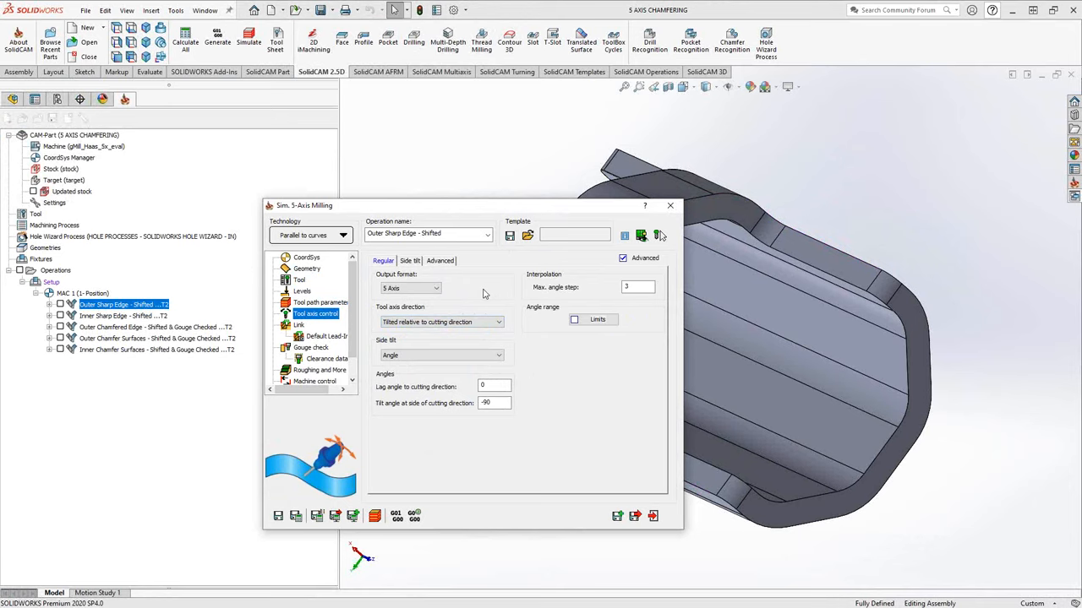
left_click(495, 403)
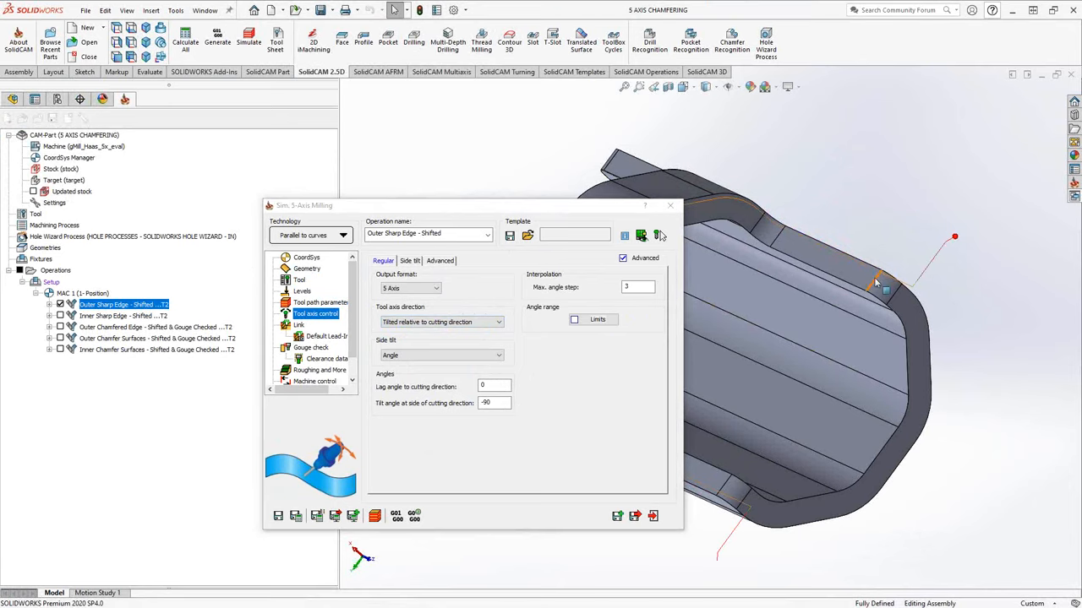
mouse_move(836, 273)
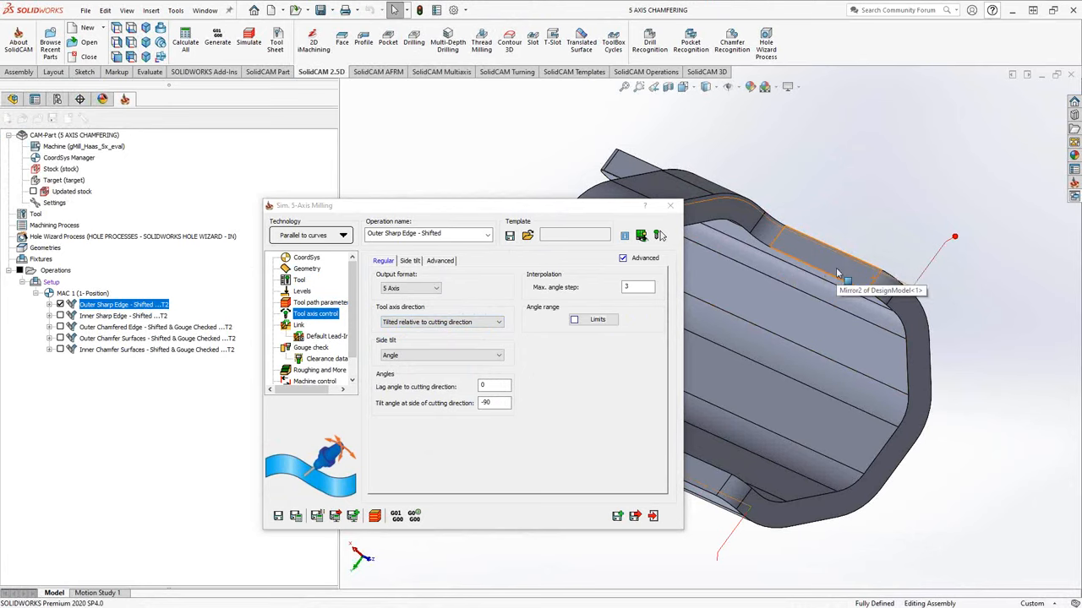
mouse_move(832, 275)
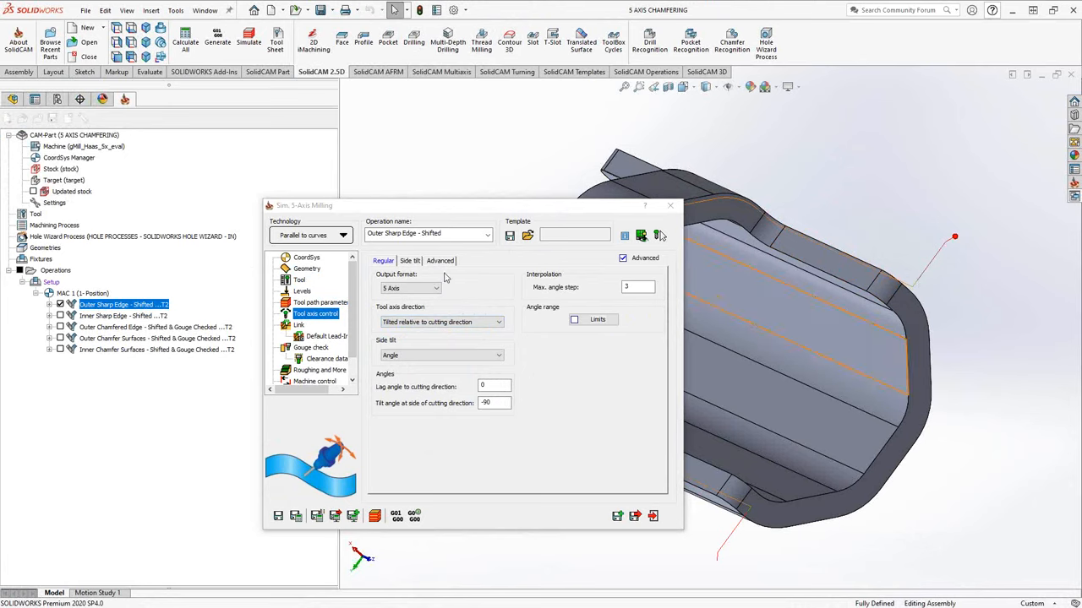
Check the -0.05 axial and 0.05 side shifts, linking, and disabled gouge check.
left_click(440, 260)
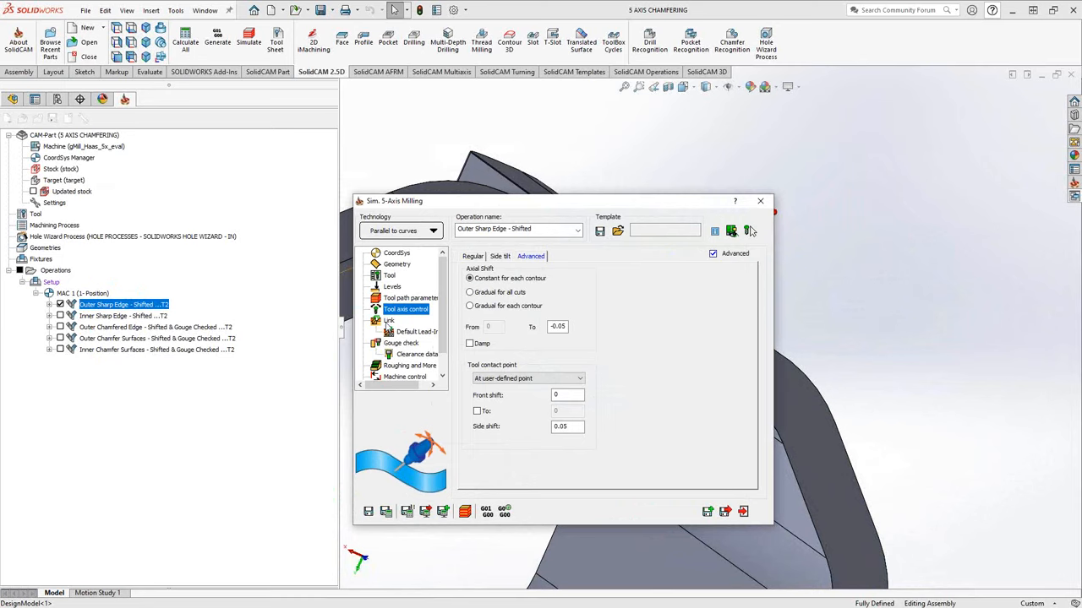
left_click(389, 320)
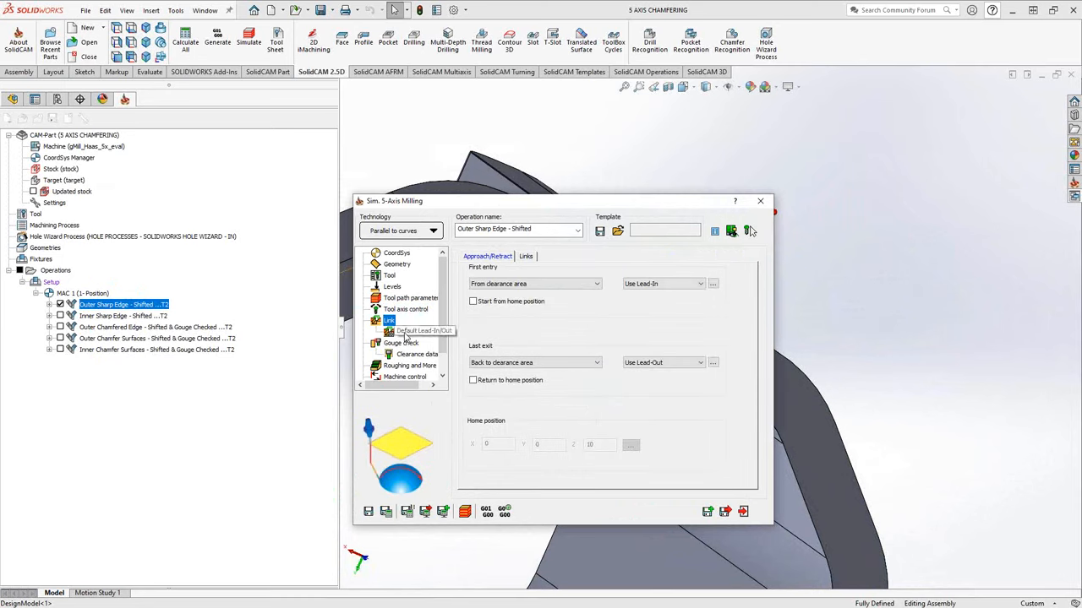
left_click(401, 342)
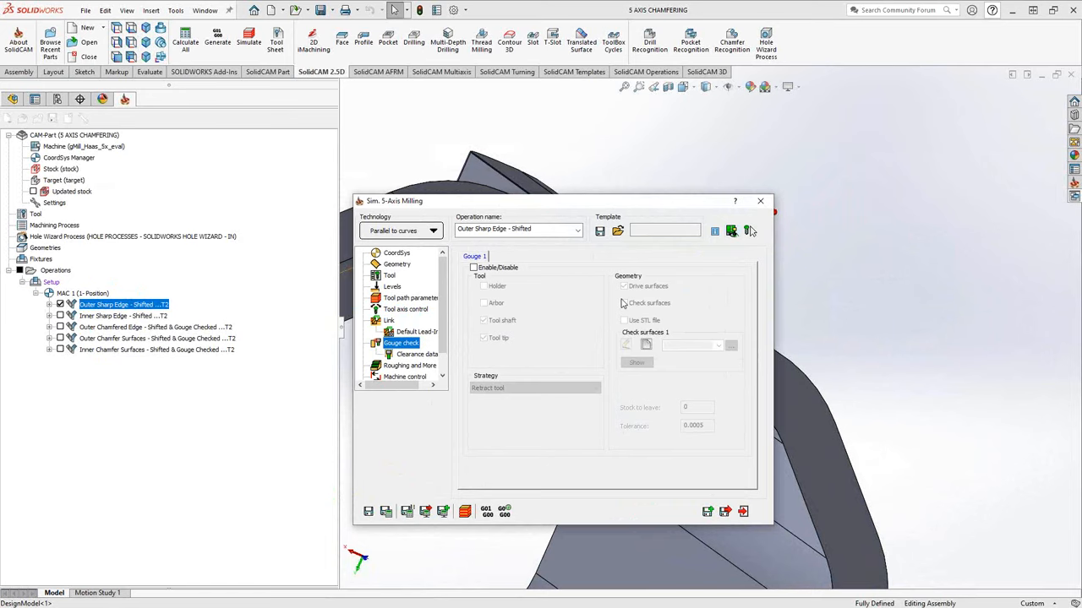
Simulate Outer Sharp Edge - Shifted and run the target versus machined stock comparison.
left_click(759, 201)
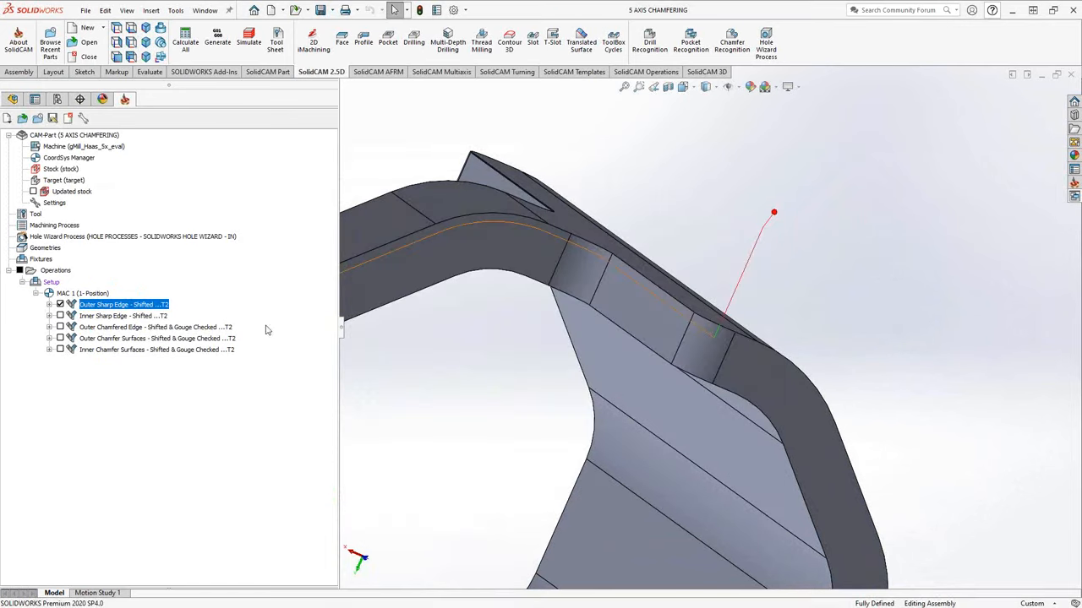
right_click(125, 304)
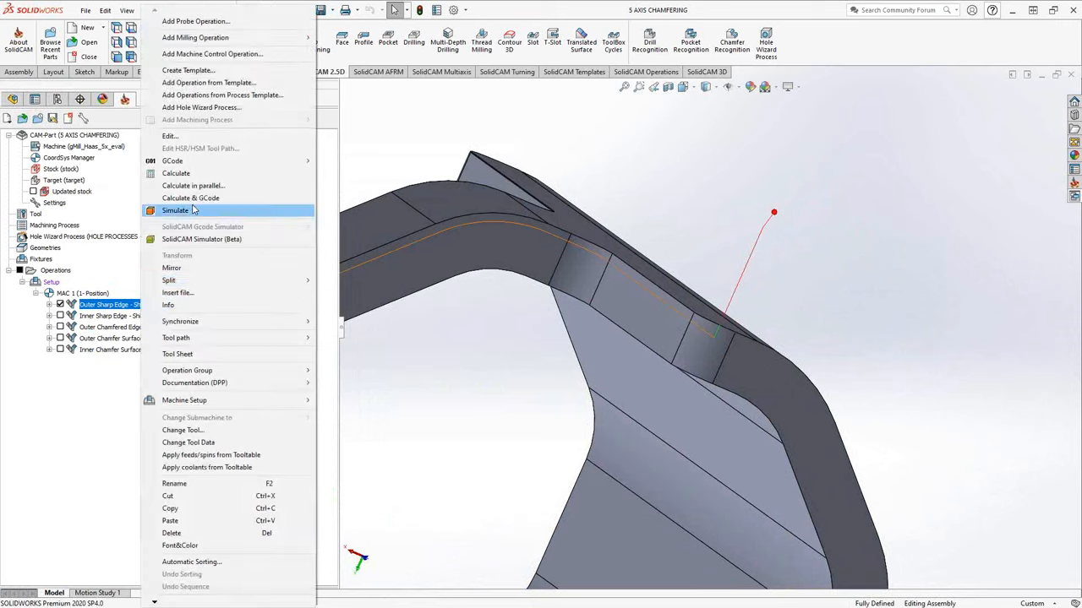
left_click(175, 210)
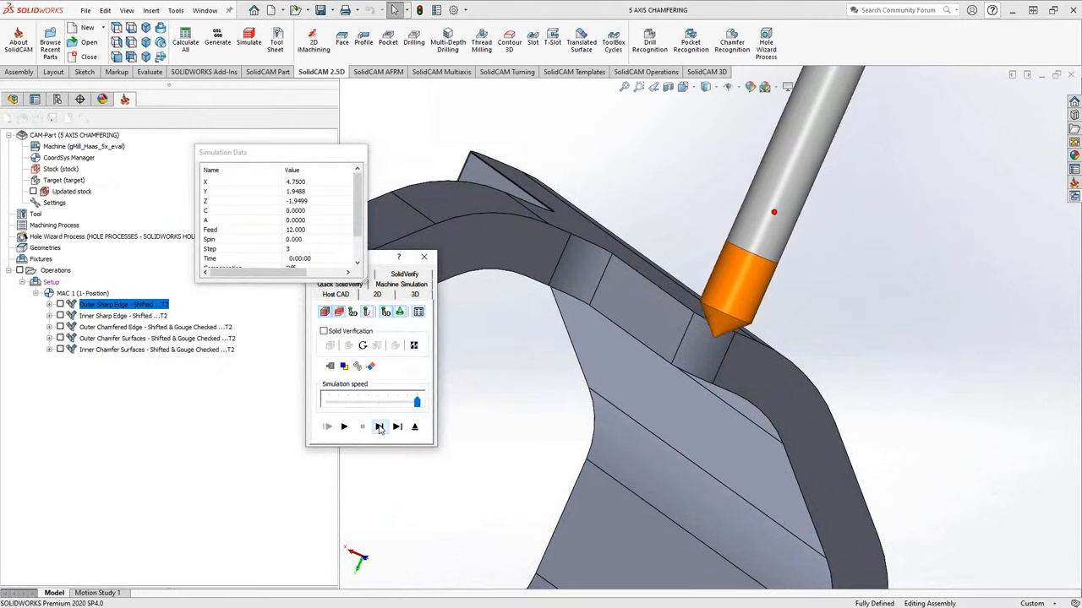
left_click(379, 427)
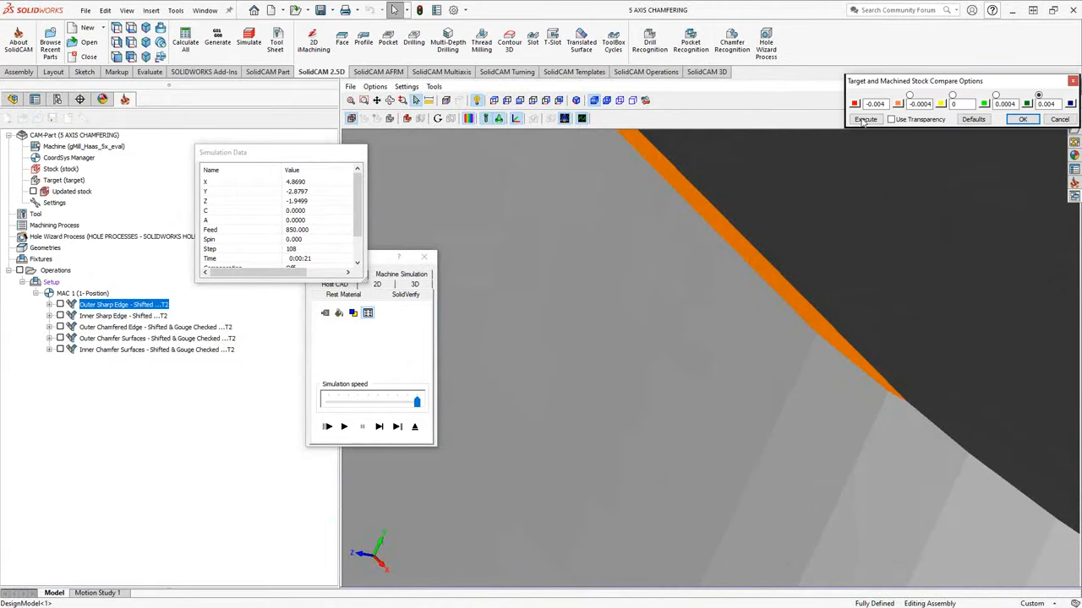
left_click(864, 118)
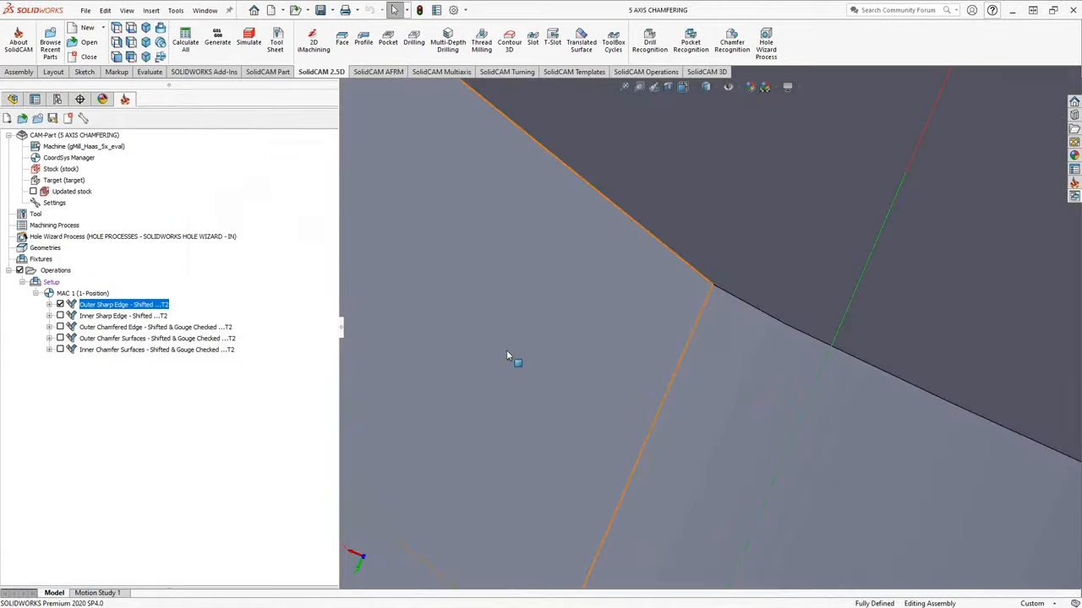
mouse_move(507, 354)
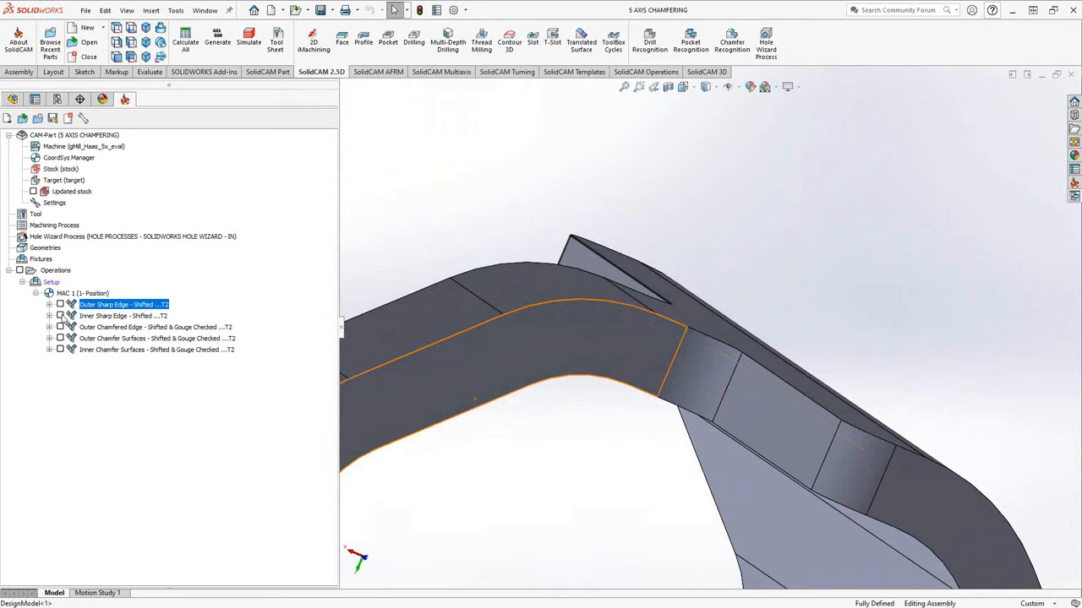
Display the Inner Sharp Edge - Shifted toolpath along the tube's inner edge.
left_click(123, 316)
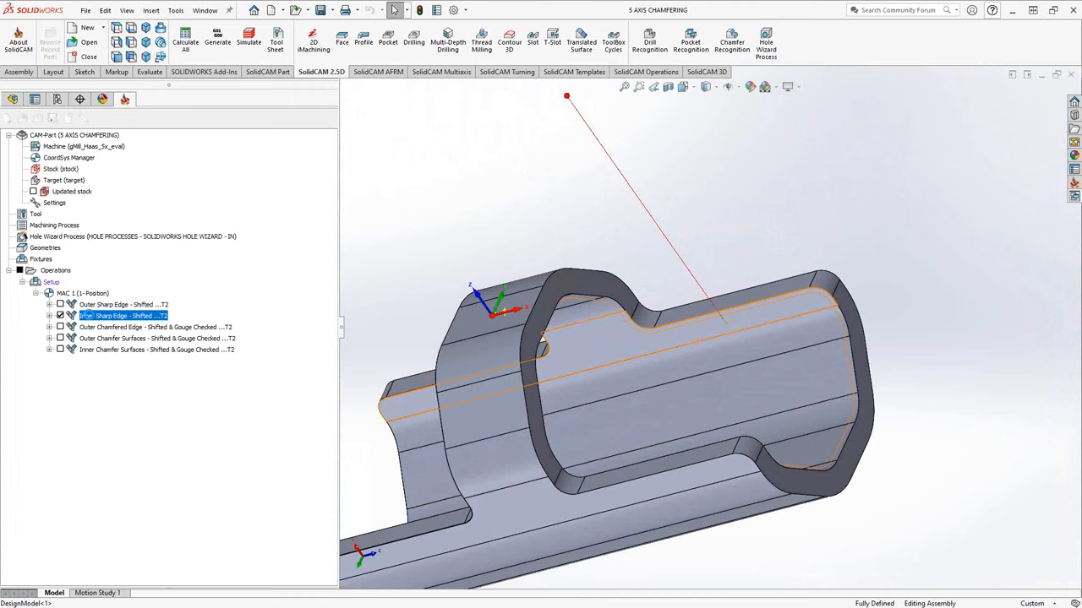
double_click(124, 315)
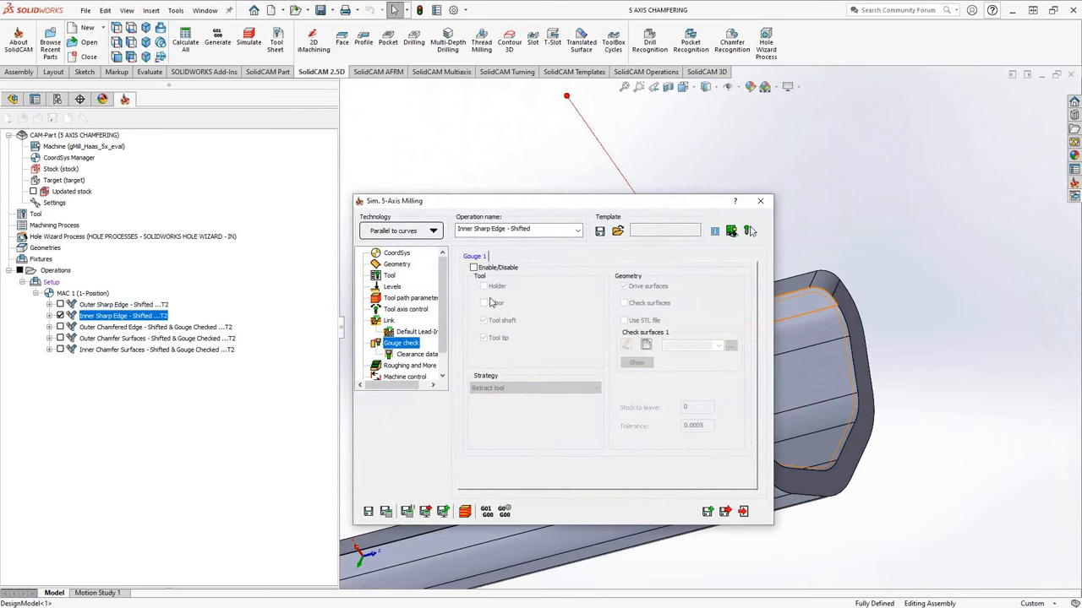
left_click(396, 264)
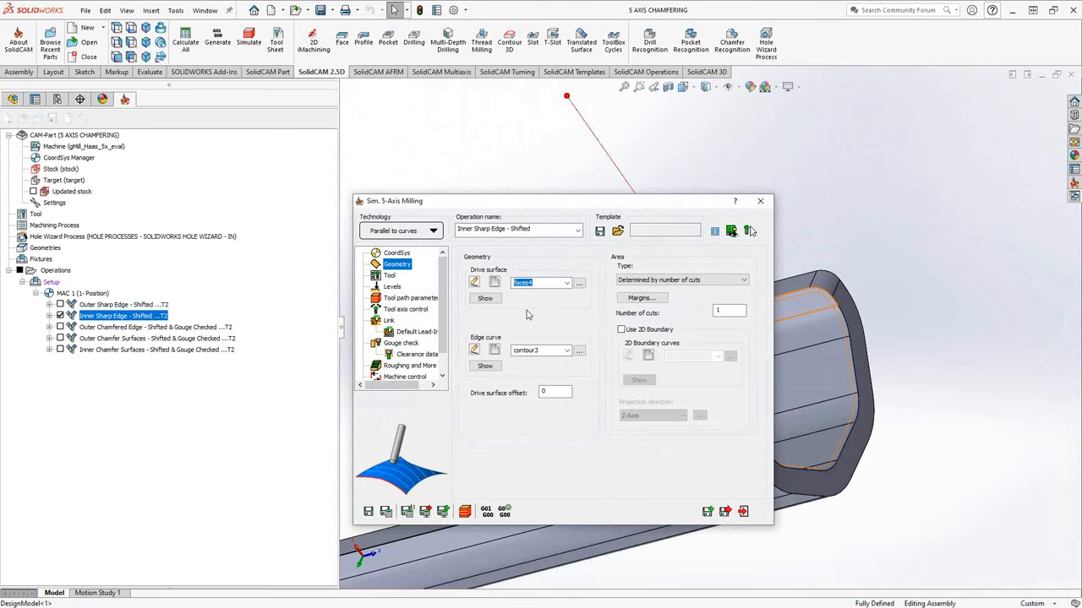
left_click(485, 298)
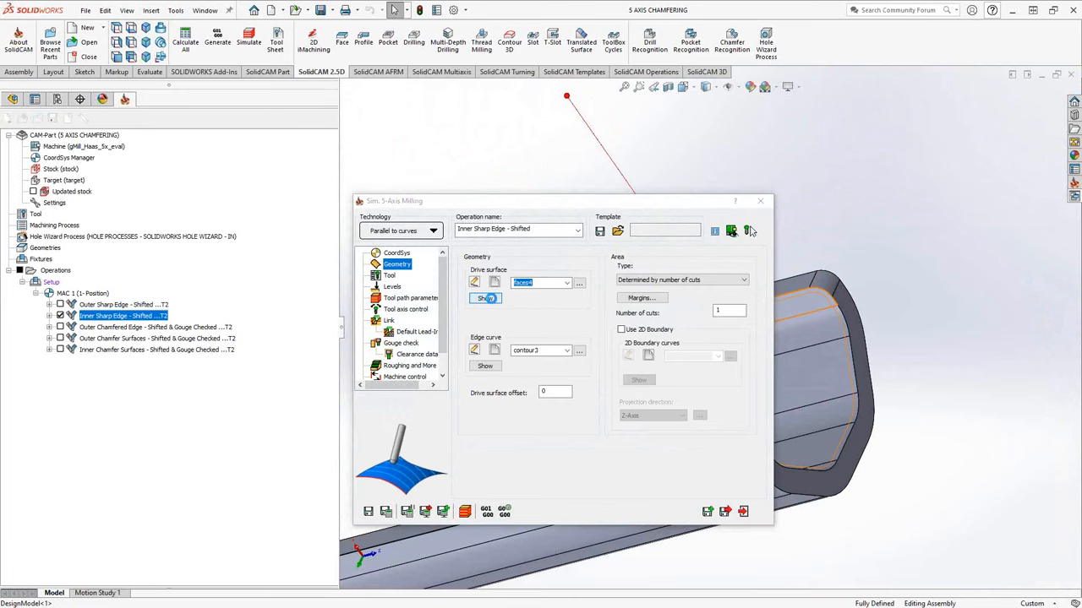
left_click(485, 299)
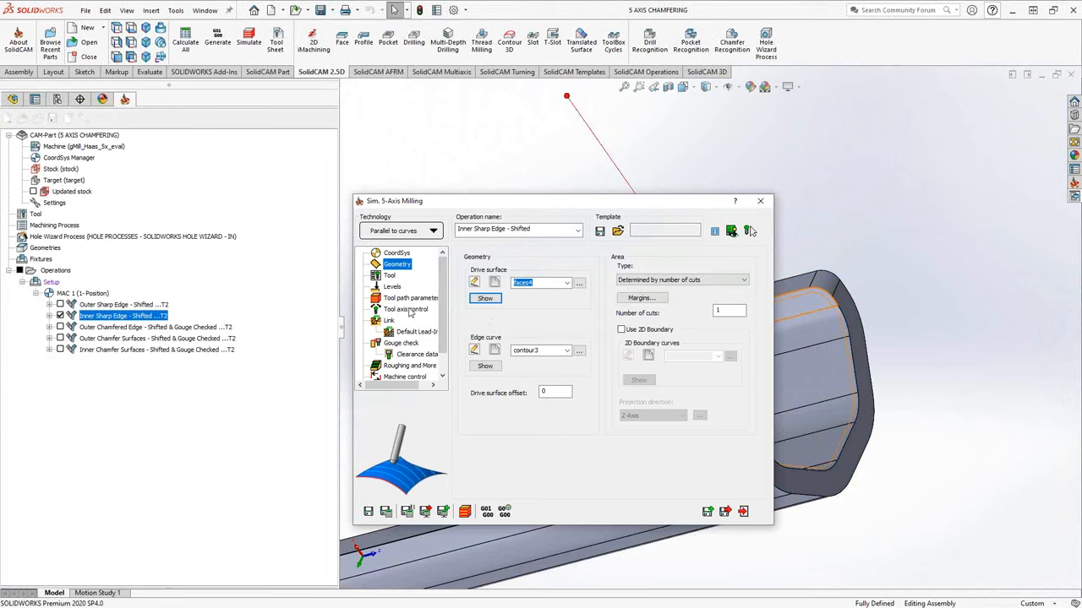
left_click(406, 308)
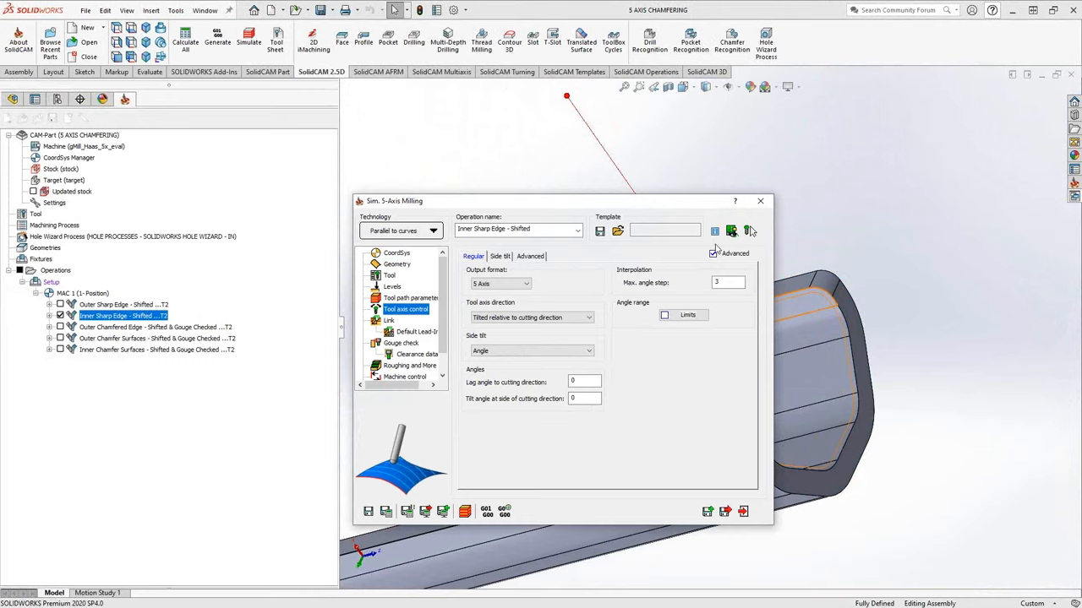
left_click(760, 200)
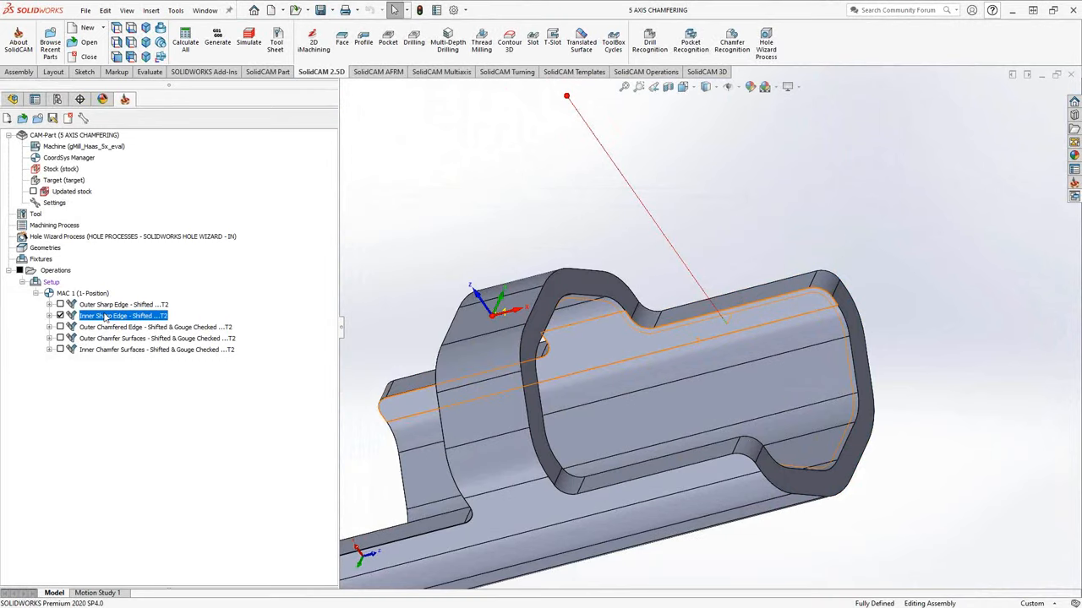
Simulate the Inner Sharp Edge toolpath, playing the tool around the inner opening.
left_click(248, 40)
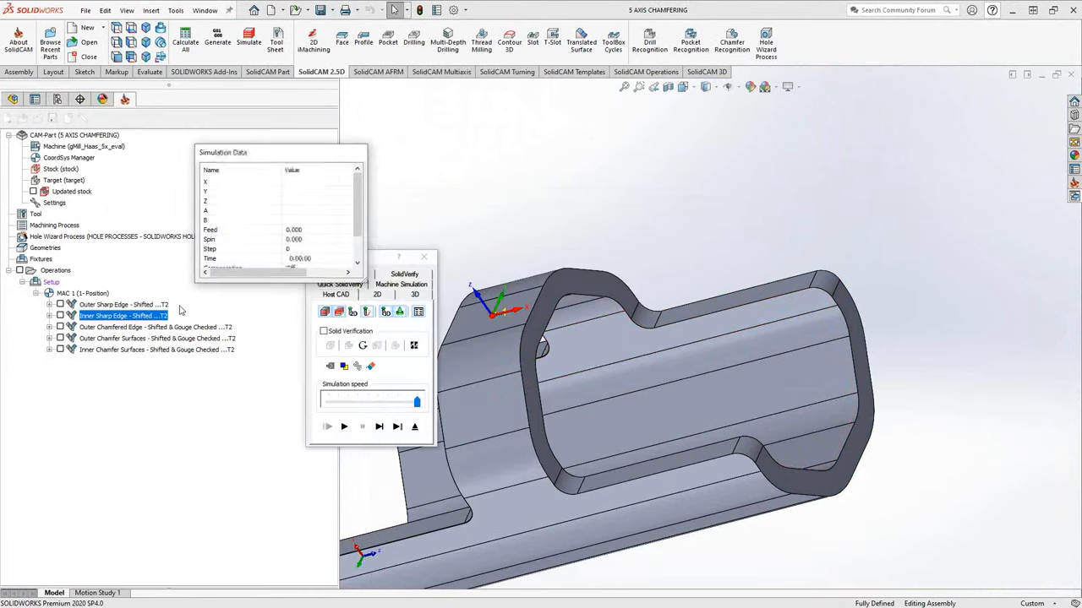
left_click(378, 427)
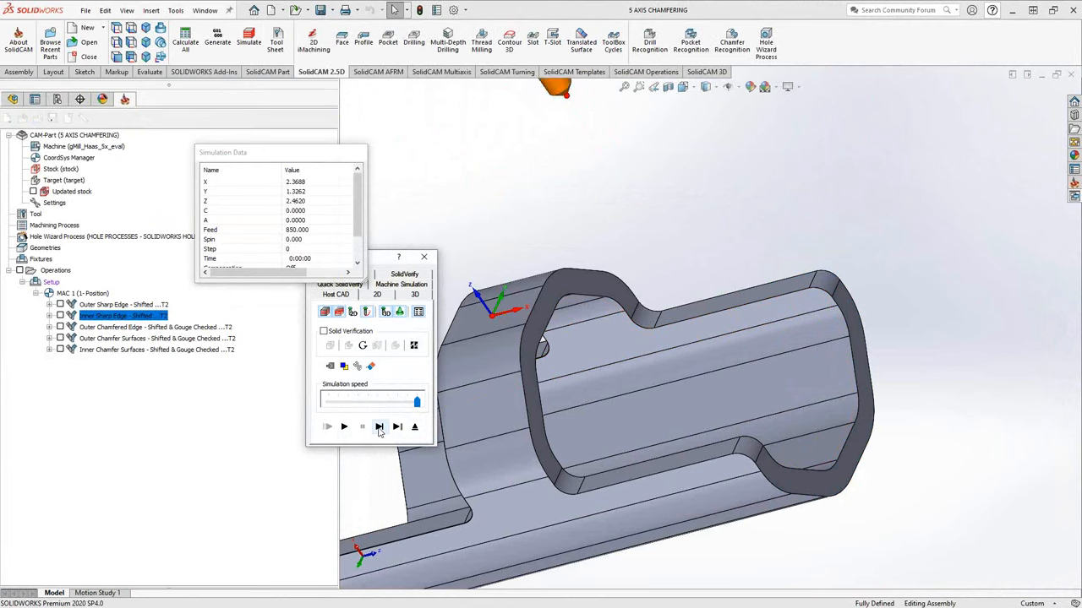
left_click(378, 426)
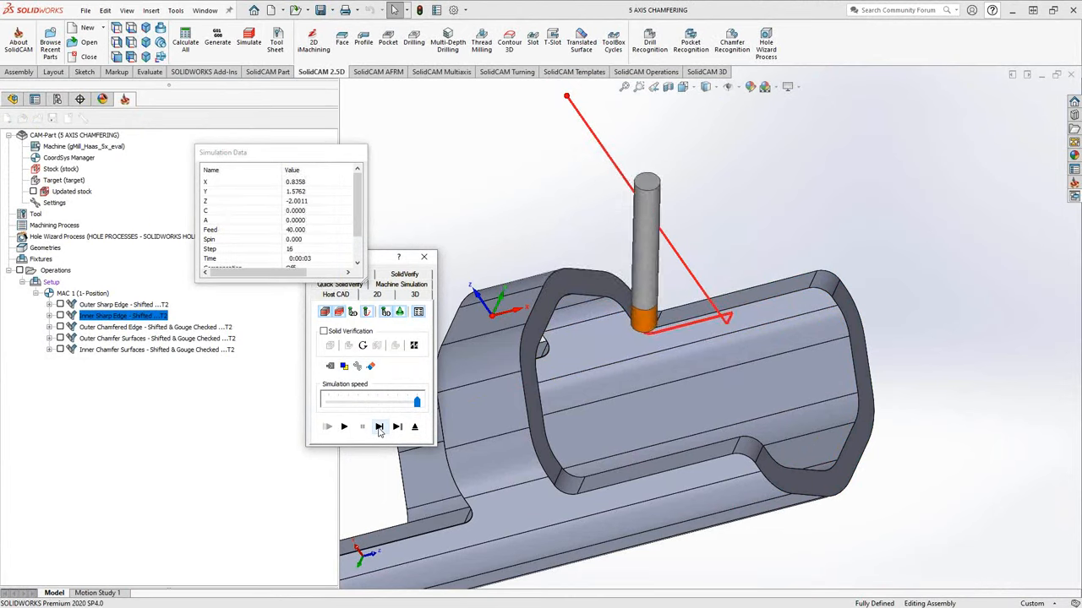
left_click(379, 426)
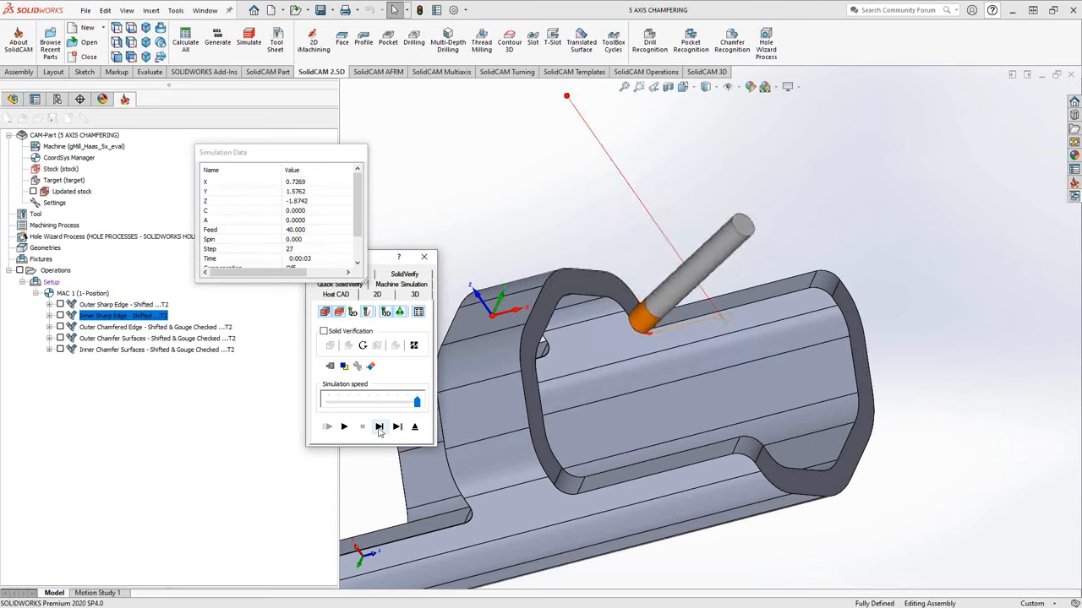
left_click(379, 426)
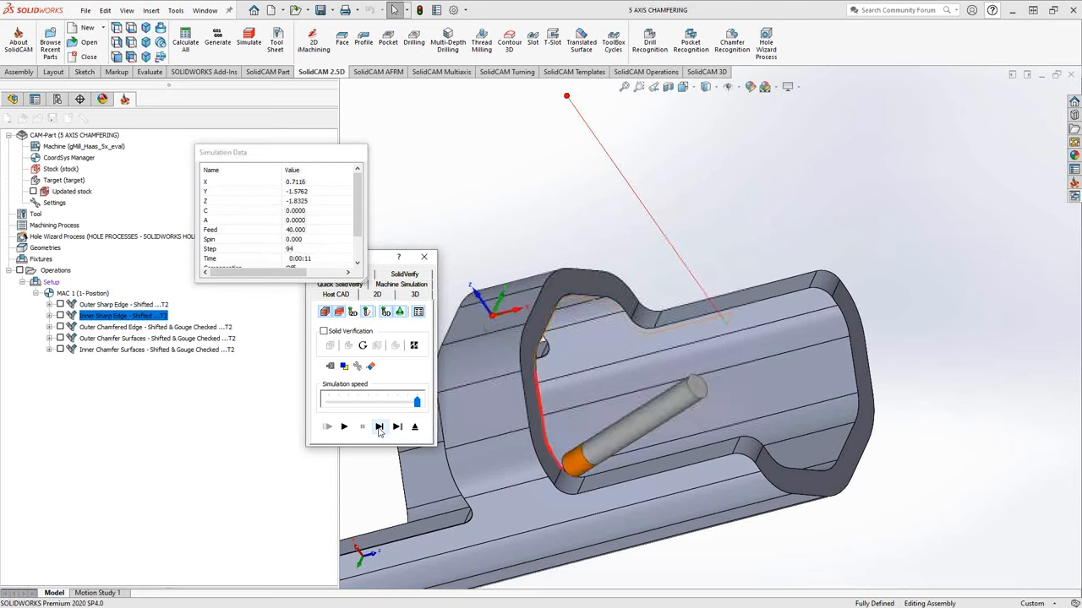
left_click(398, 427)
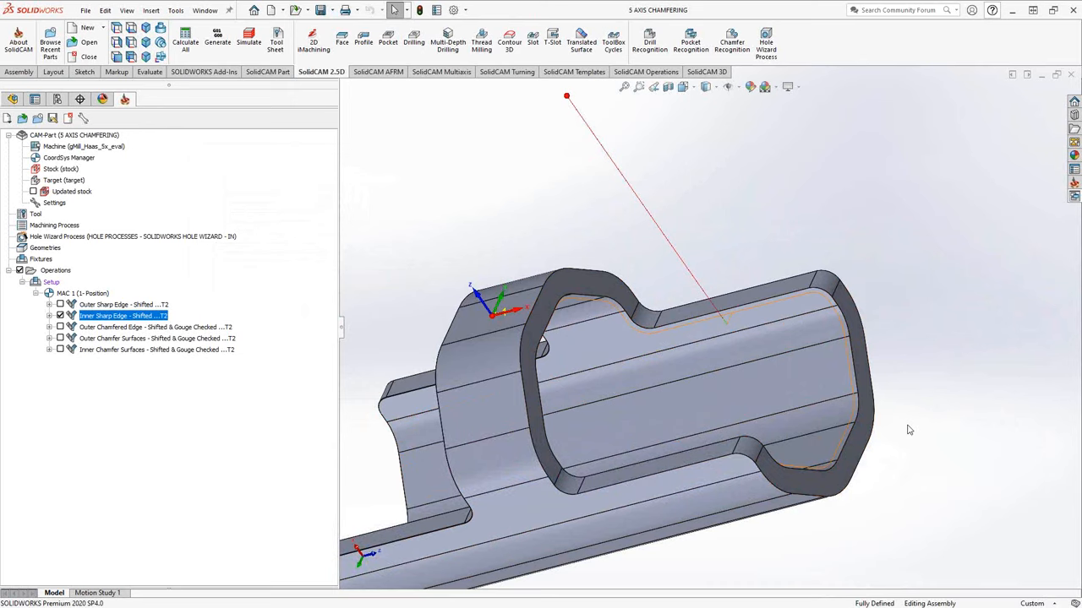
Clear the toolpath outline, orbit to view the tube's open end, and select Outer Chamfered Edge.
left_click(828, 402)
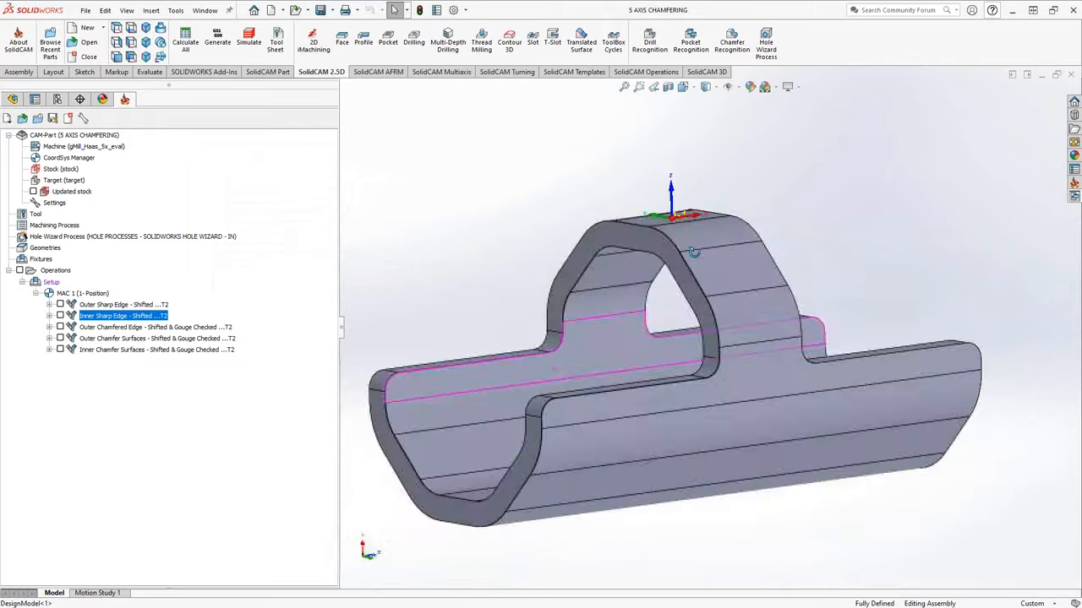
left_click_drag(693, 253, 748, 521)
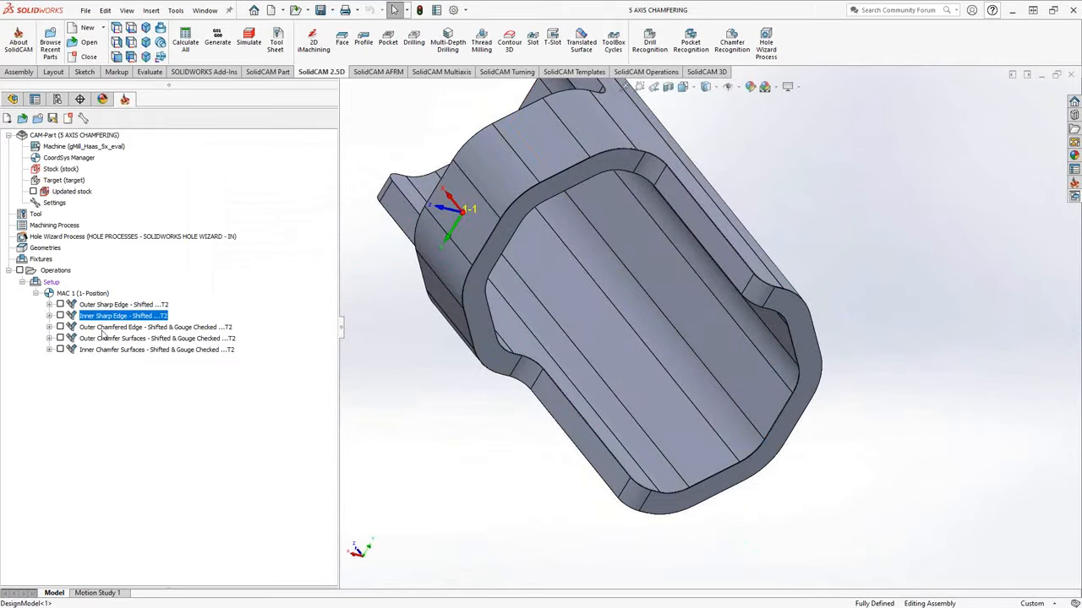
left_click(156, 327)
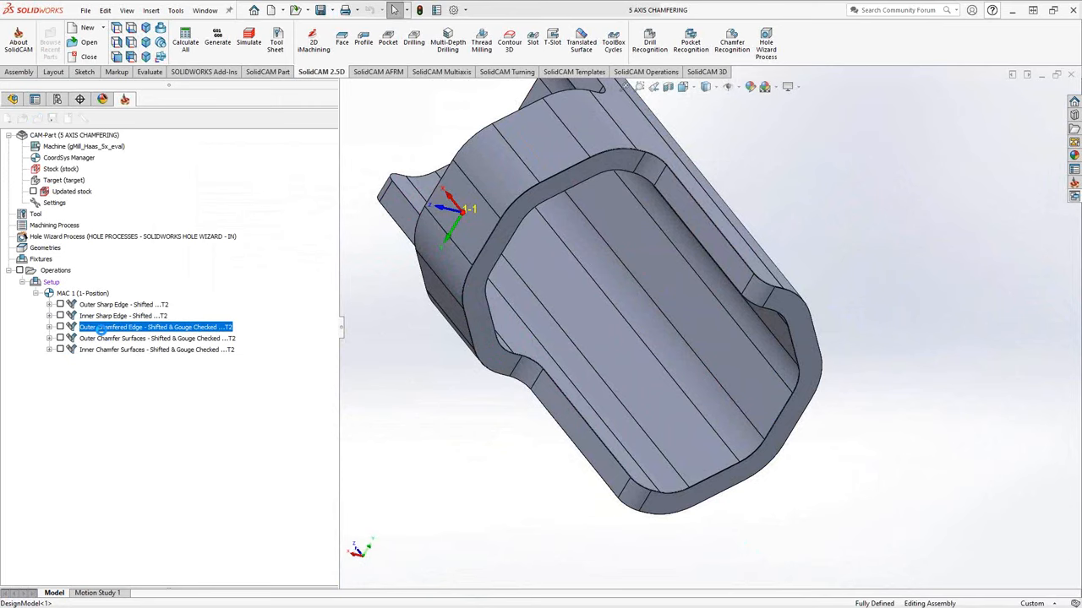
Open Outer Chamfered Edge and review its edge curve, taper mill, toolpath parameters and axial shift.
double_click(156, 327)
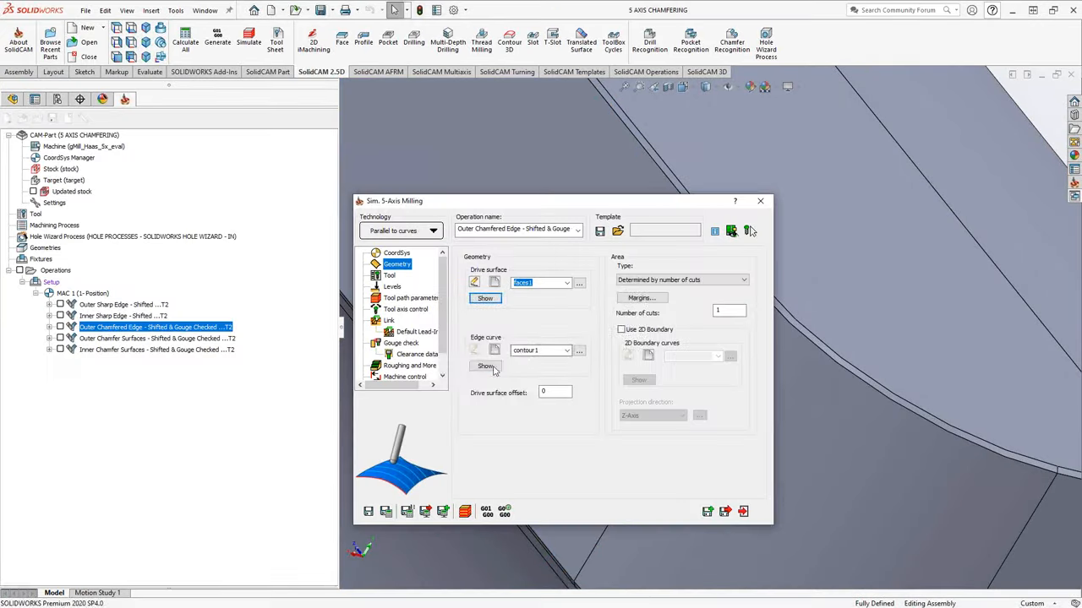
left_click(485, 366)
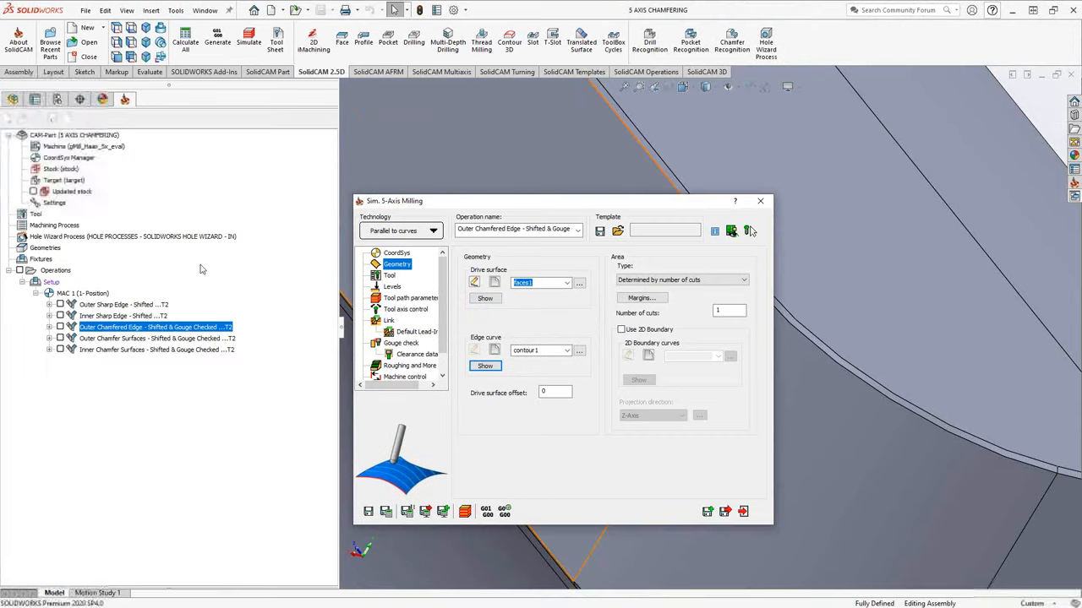
left_click(390, 275)
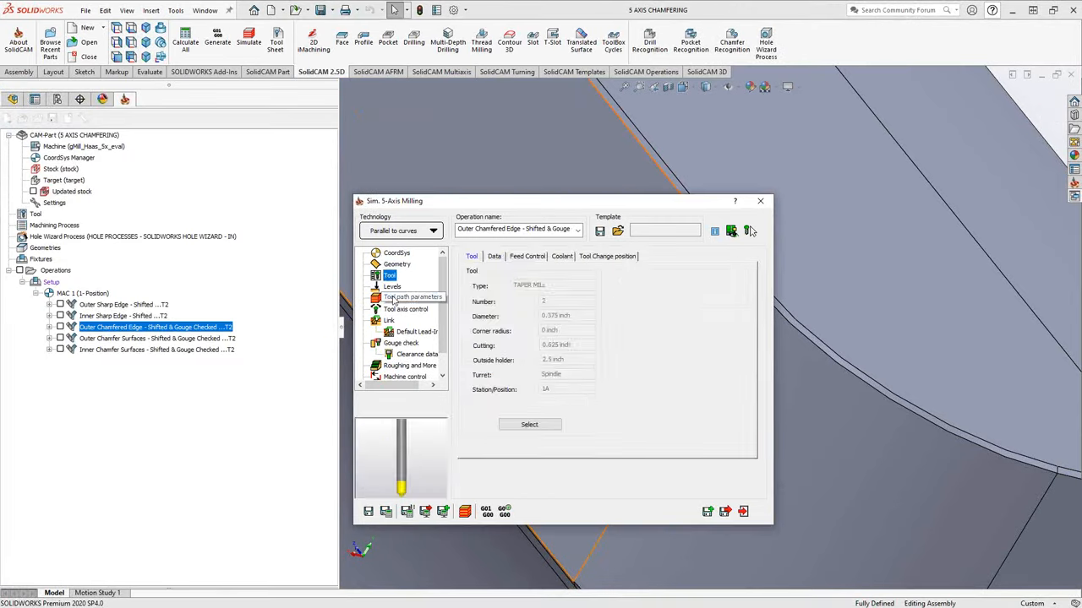
left_click(411, 297)
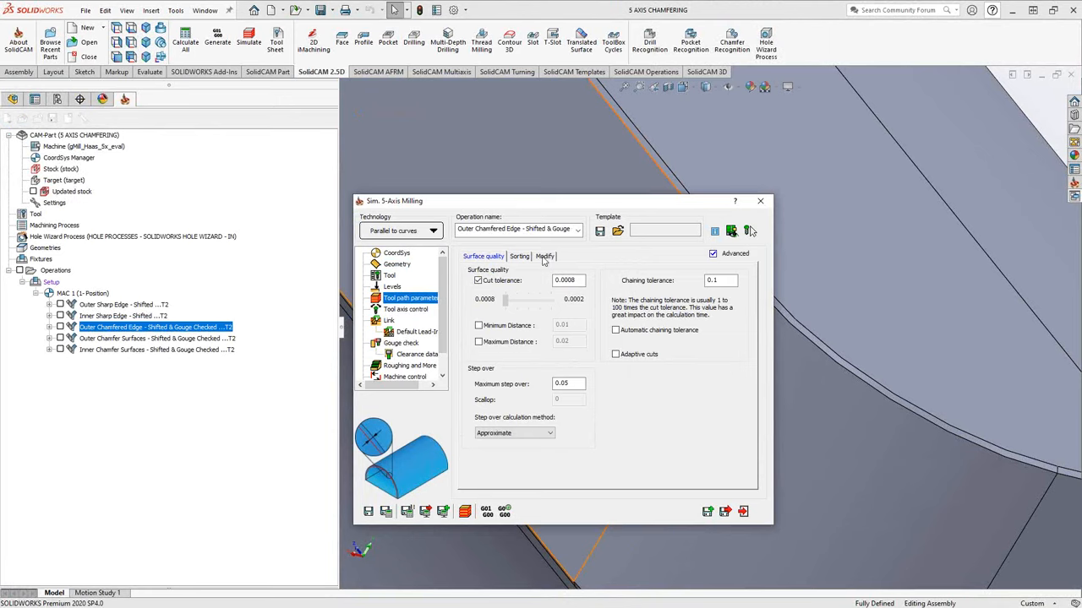
left_click(405, 309)
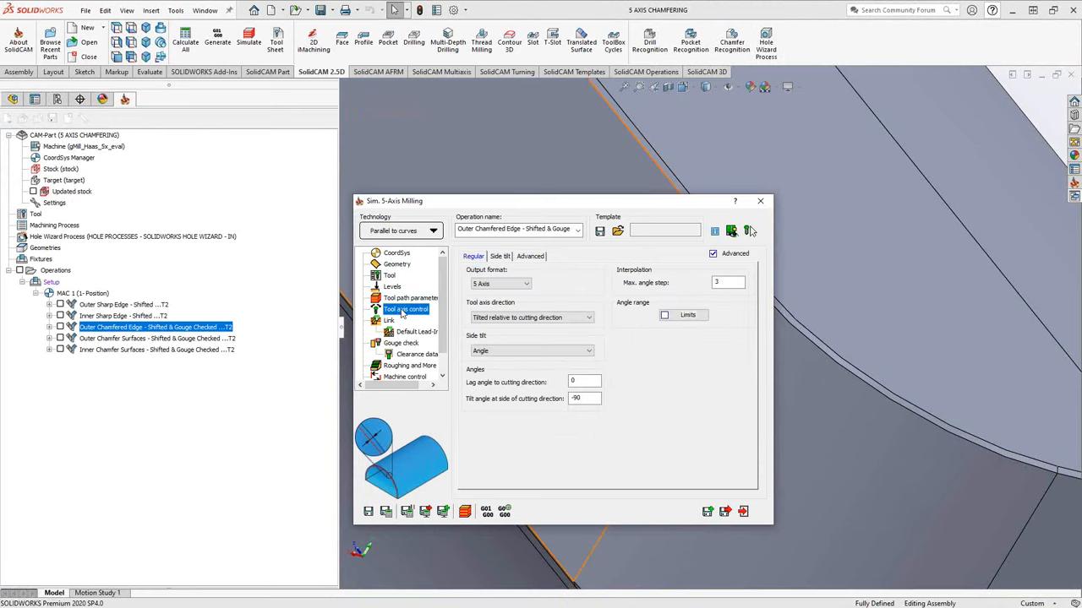
left_click(530, 256)
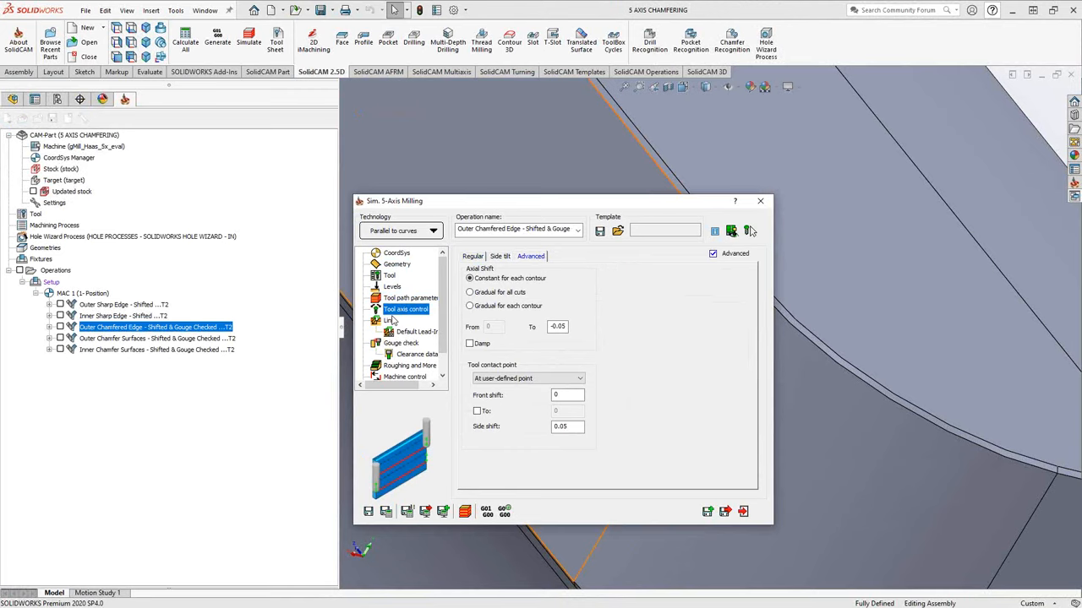
mouse_move(409, 329)
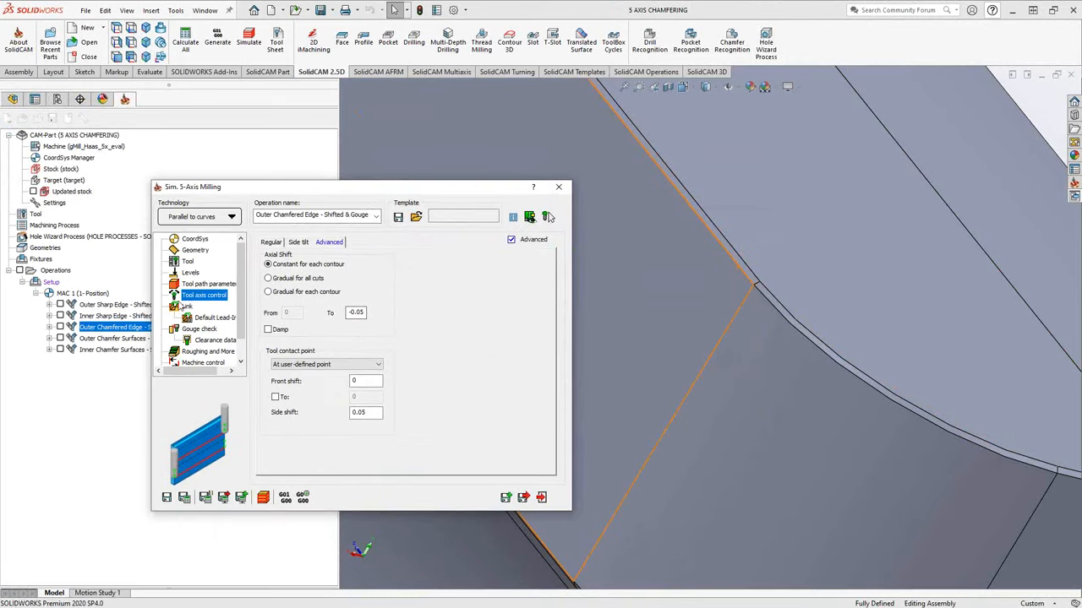
Review Outer Chamfered Edge gouge checking, highlighting the faces2 check surfaces on the model.
left_click(199, 329)
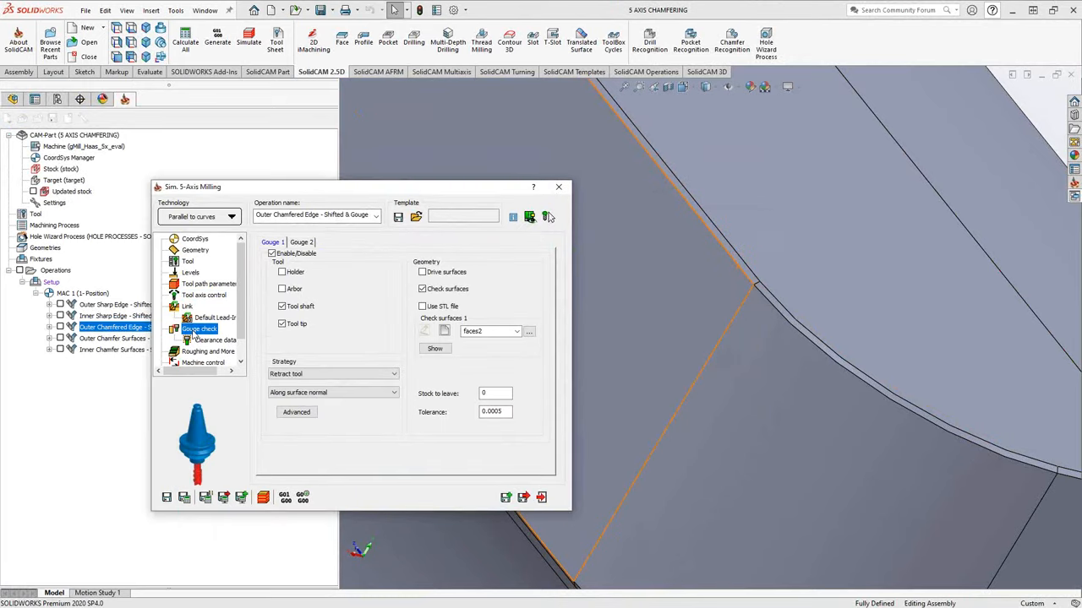
mouse_move(365, 323)
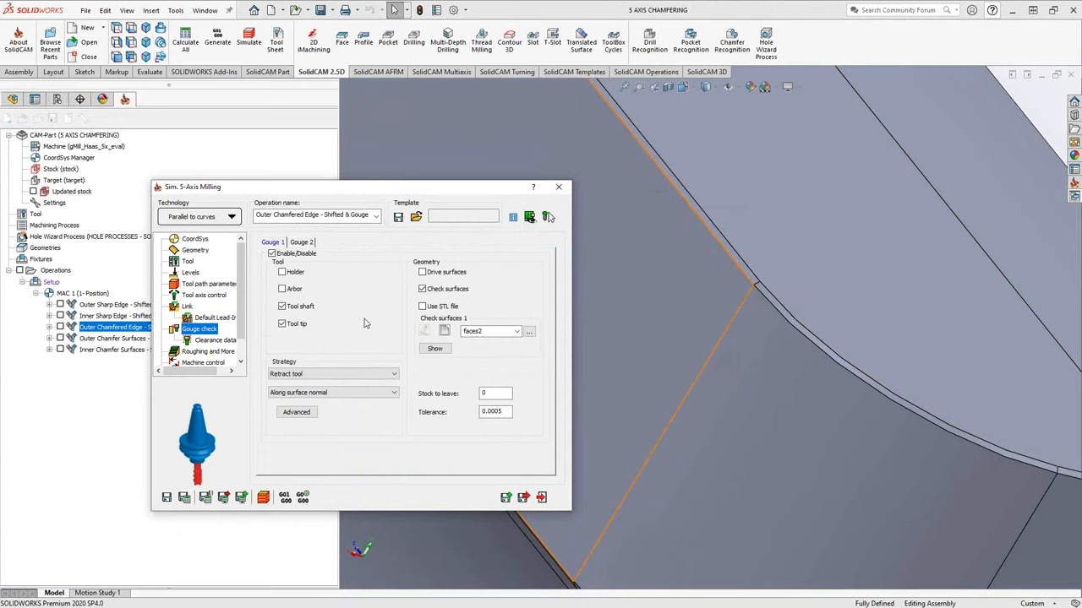
mouse_move(364, 373)
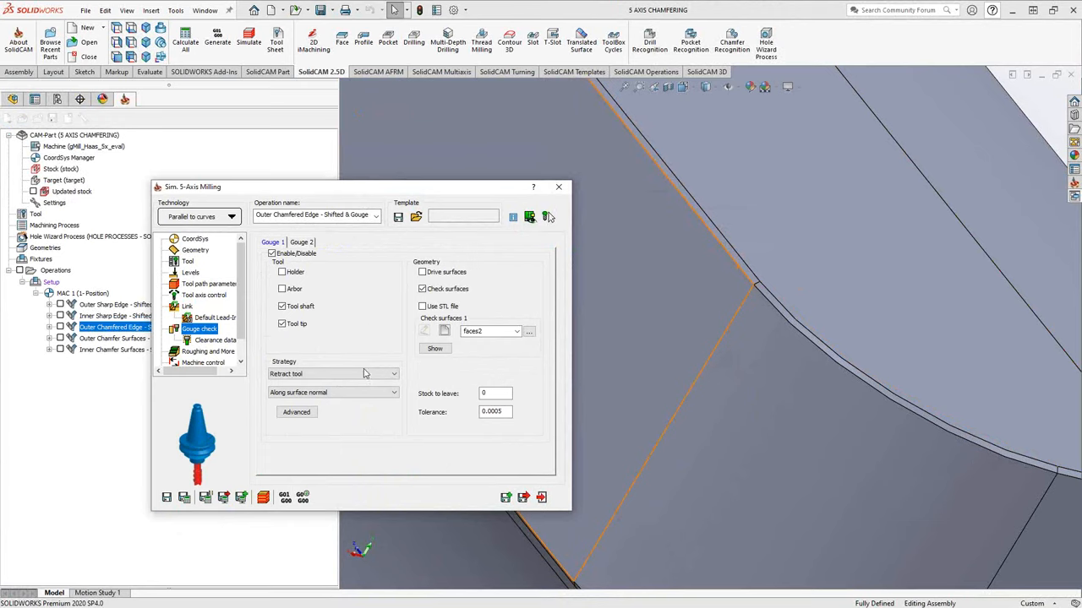
left_click(434, 349)
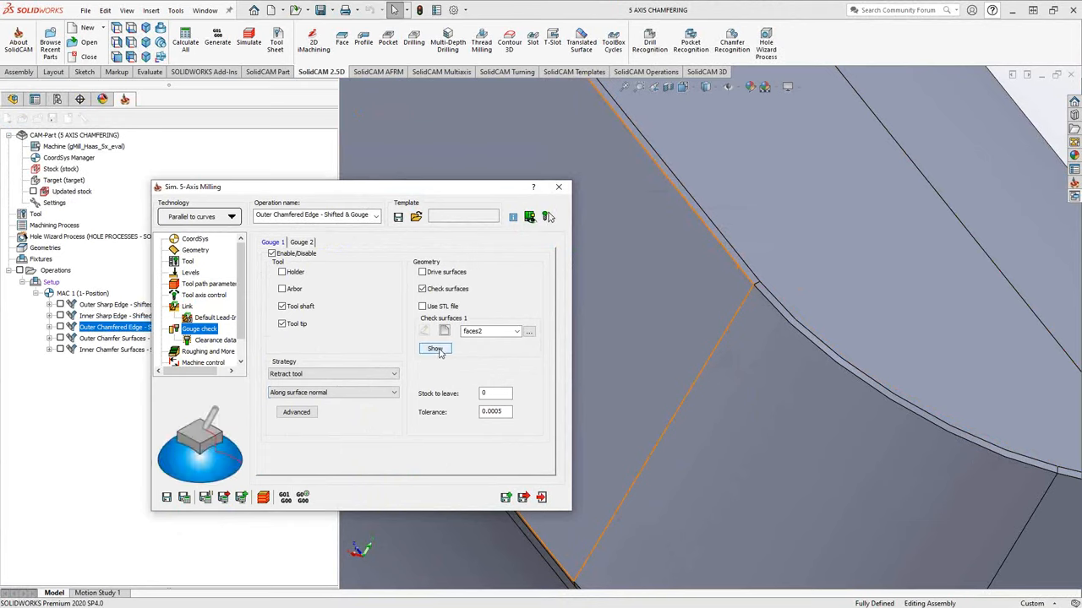
left_click(434, 349)
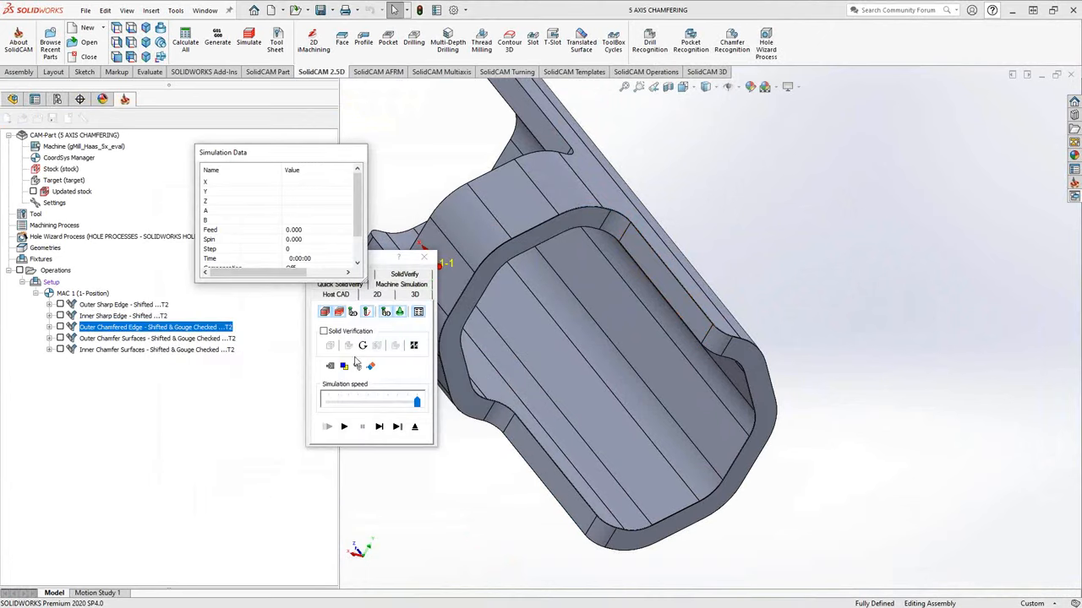
Single-step the tool along the outer chamfer in the simulation, then exit the simulator.
left_click(378, 427)
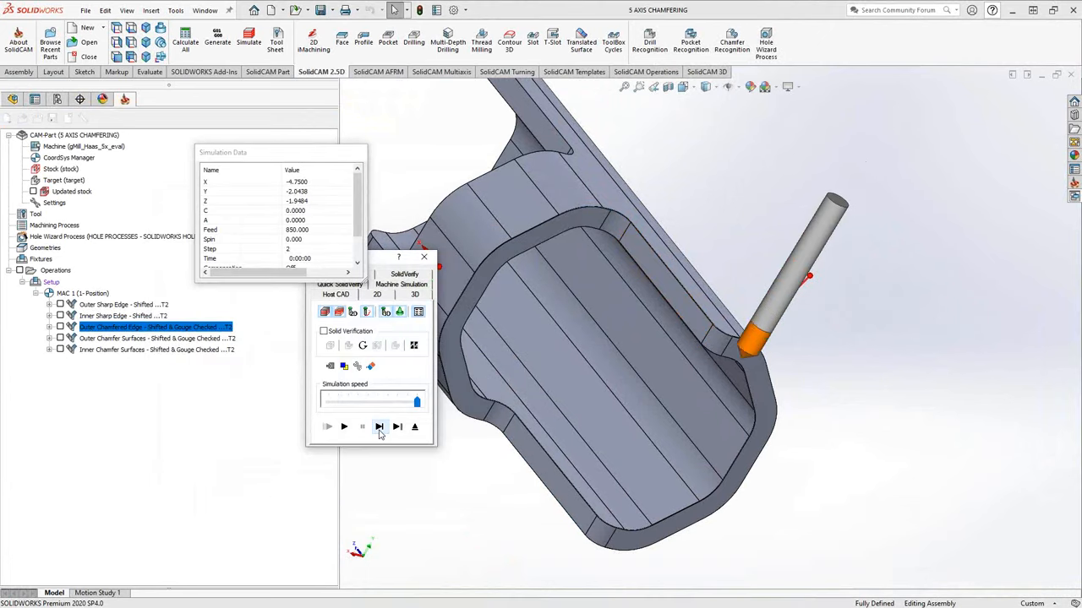
left_click(379, 427)
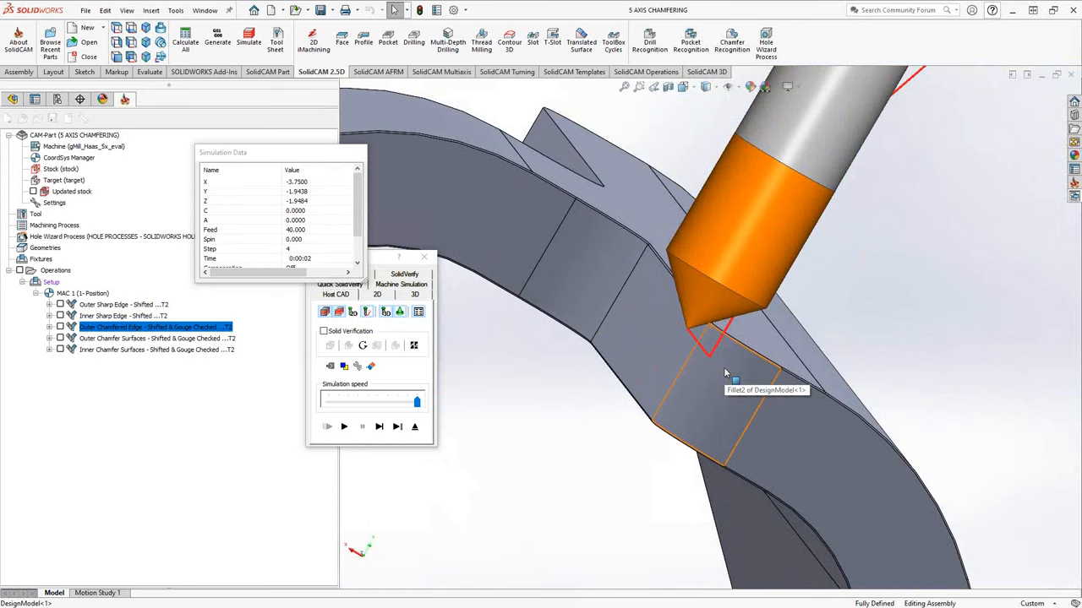
mouse_move(731, 381)
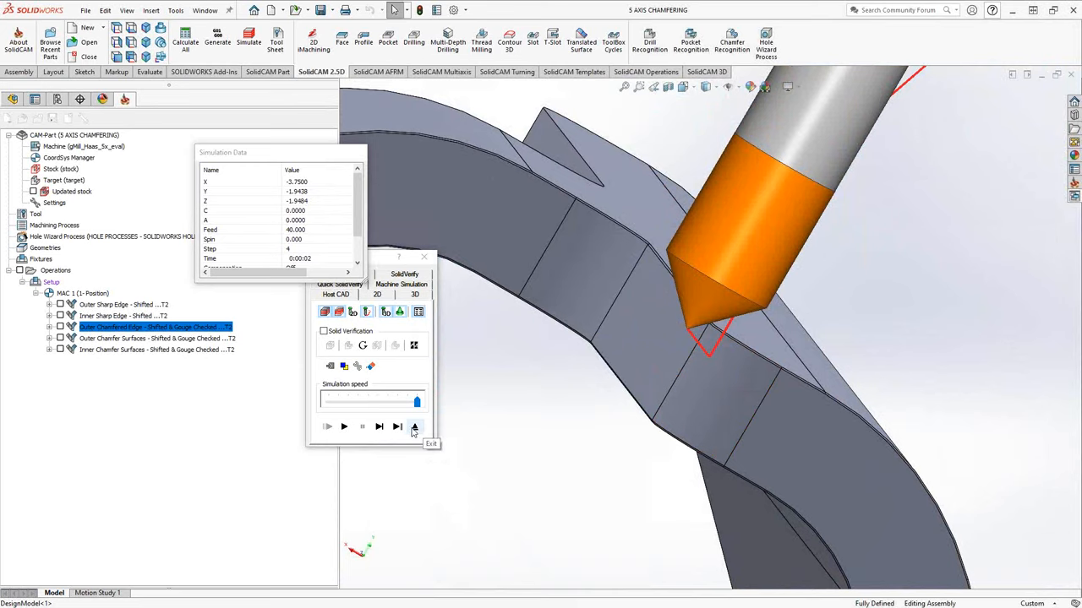
left_click(414, 428)
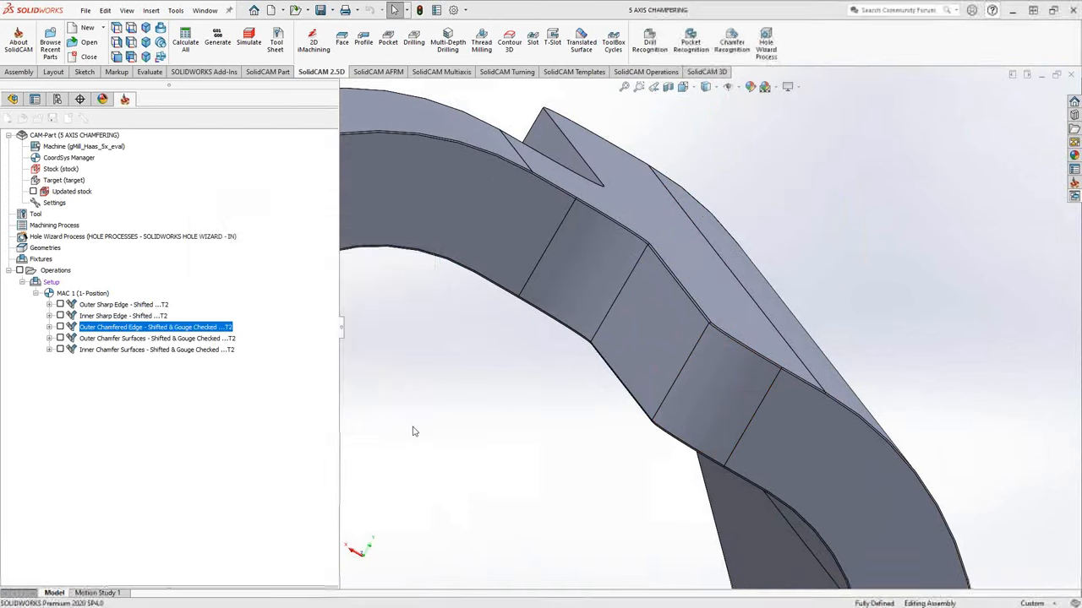
Reopen the Outer Chamfered Edge settings, then suppress the operation from its right-click menu.
double_click(156, 327)
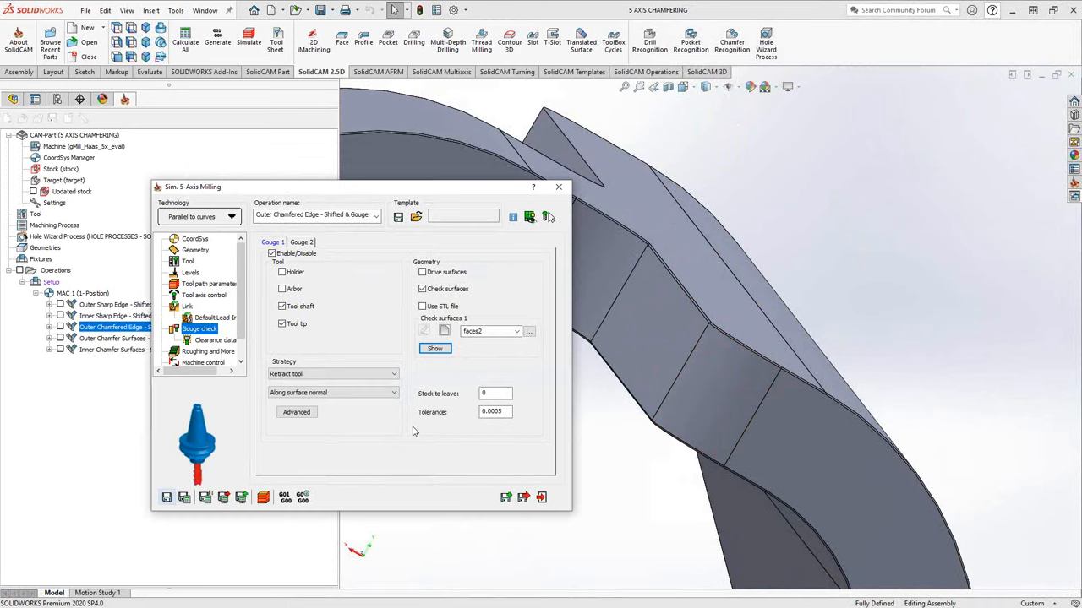
mouse_move(573, 497)
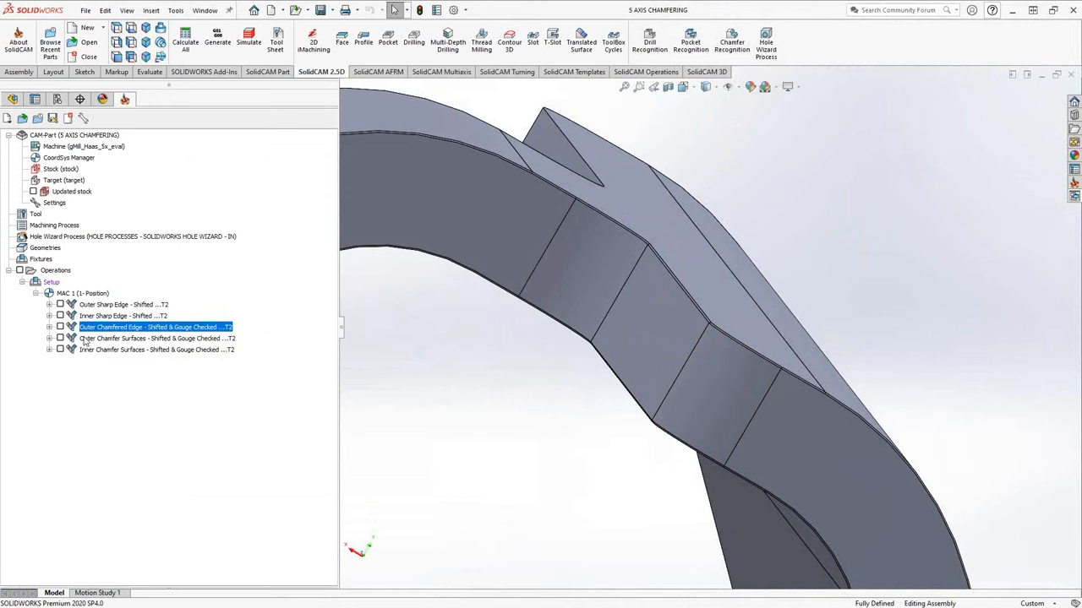
mouse_move(61, 345)
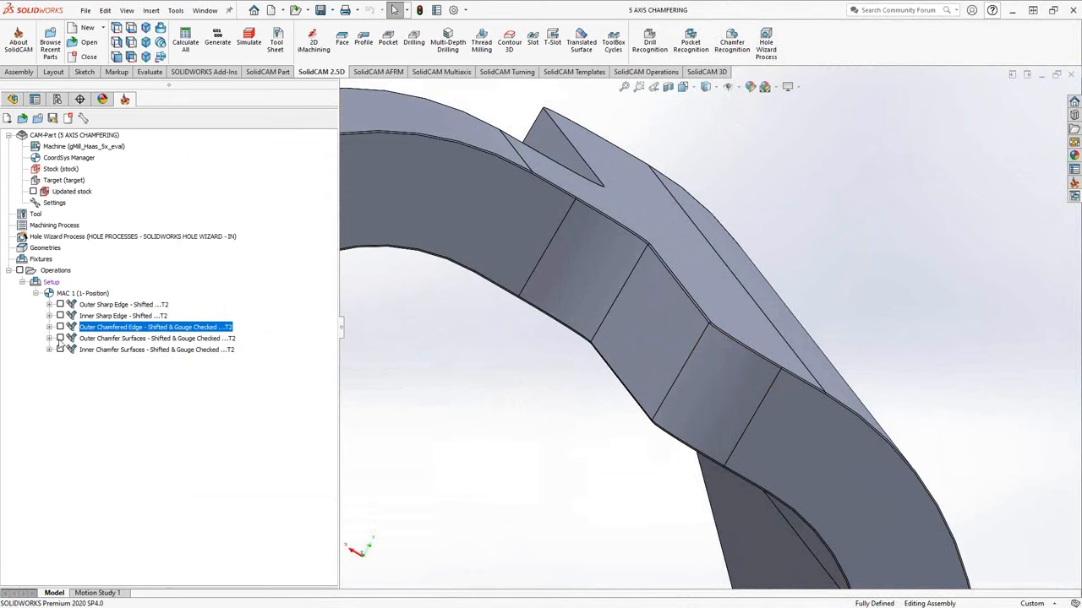
left_click(157, 338)
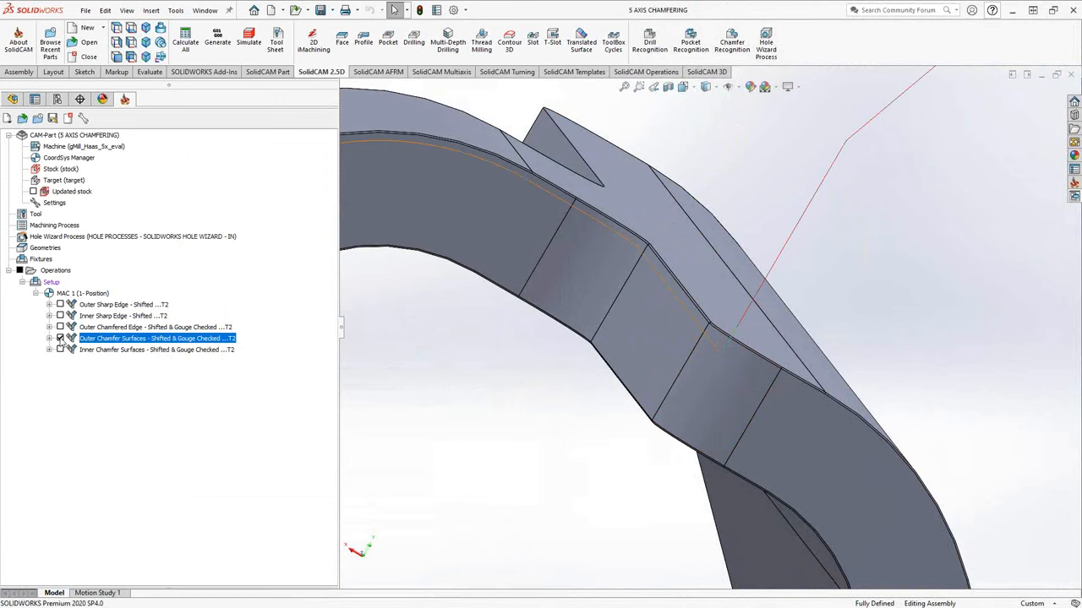
right_click(157, 338)
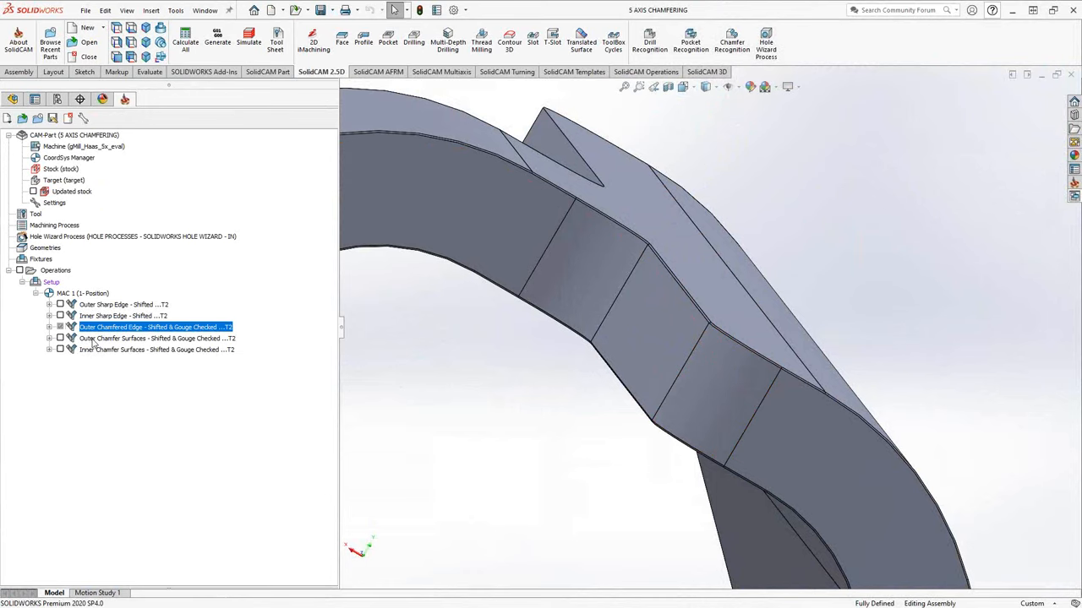
left_click(156, 338)
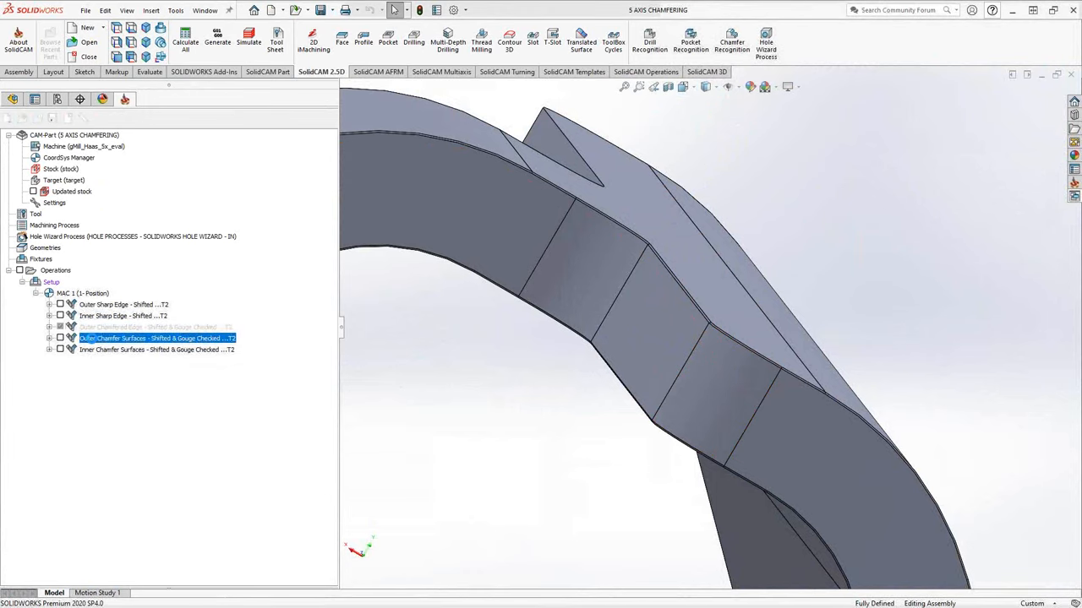
Open Outer Chamfer Surfaces and review its faces2 drive surface, edge curve, 45° tilt and gouge check.
double_click(156, 338)
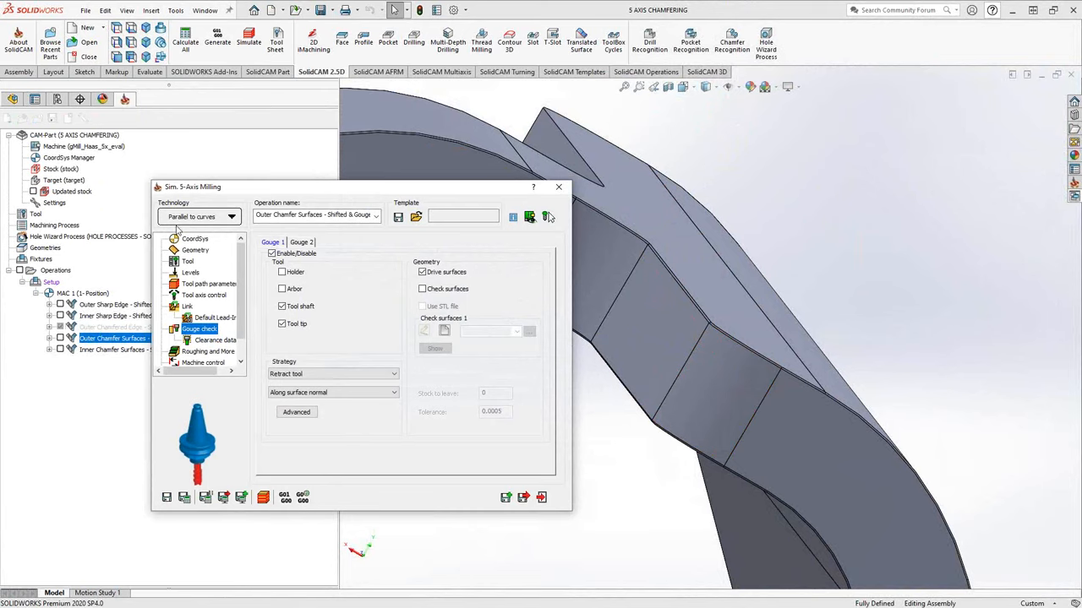
left_click(194, 250)
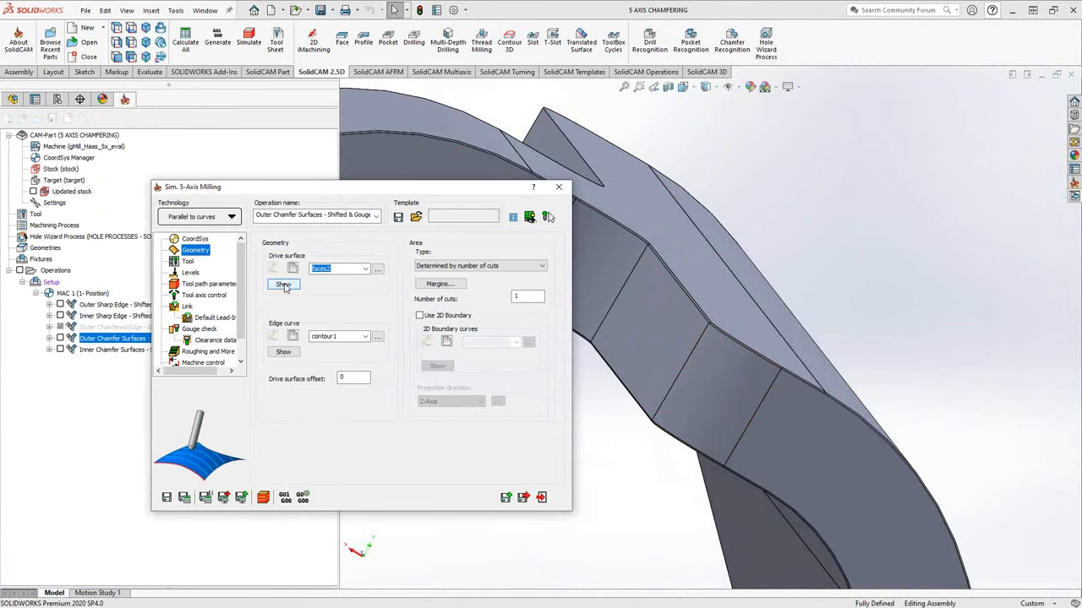
left_click(283, 285)
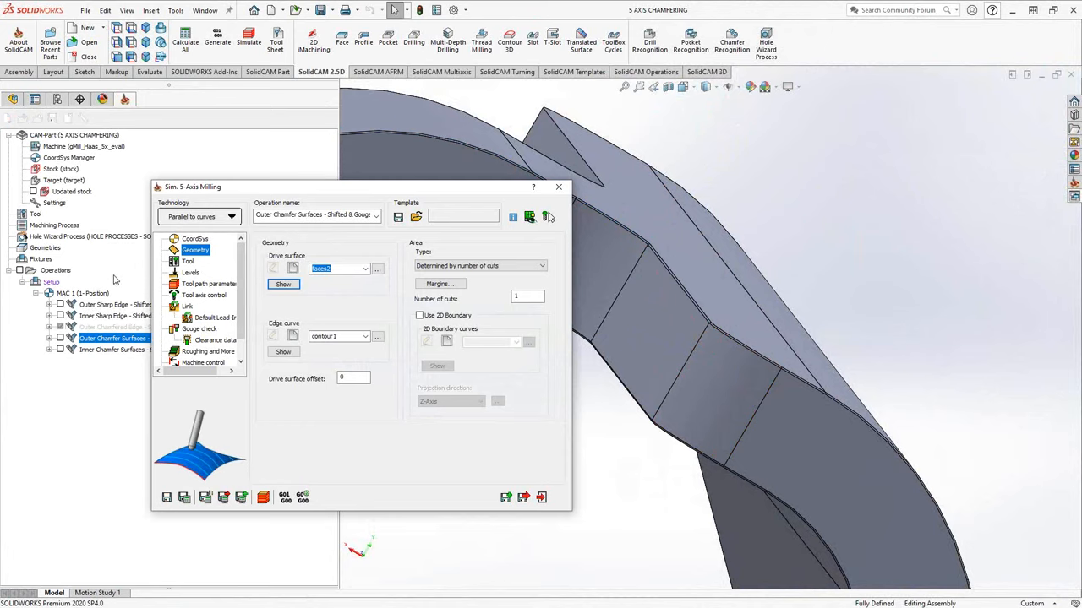
mouse_move(115, 279)
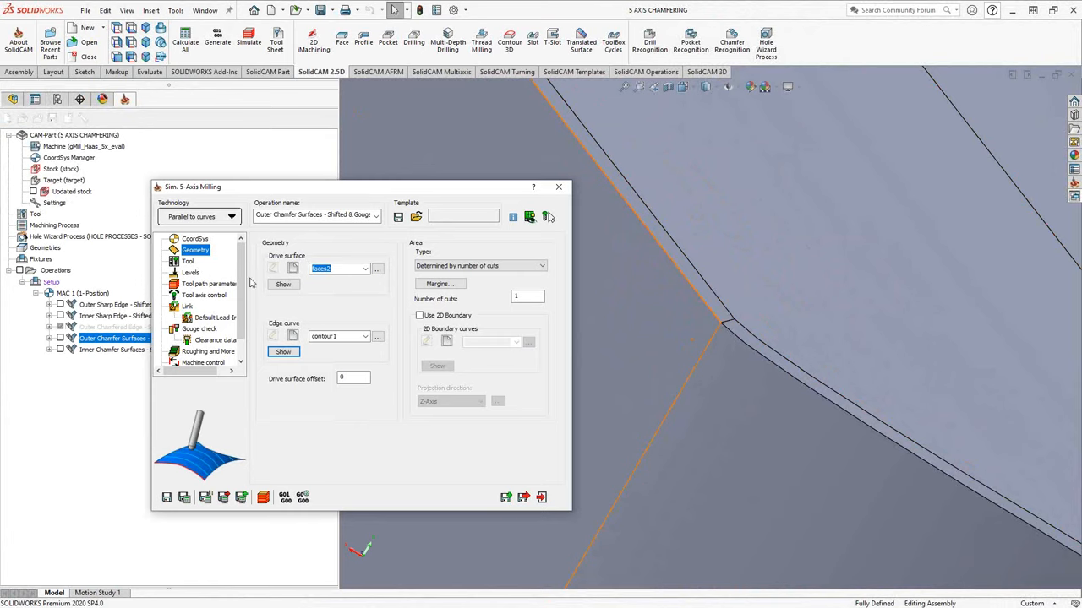
mouse_move(267, 319)
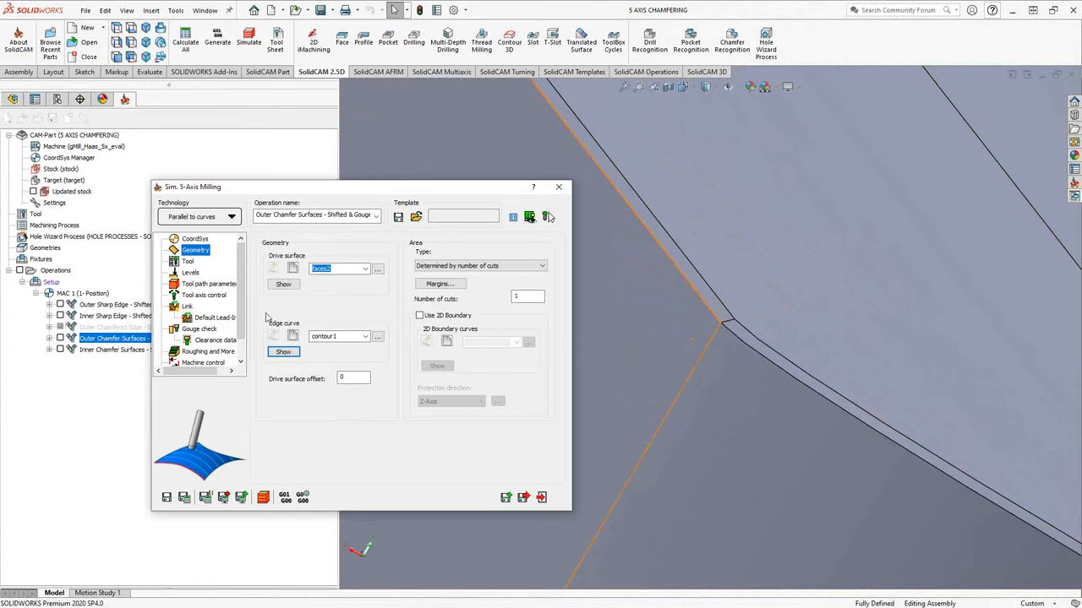
left_click(203, 295)
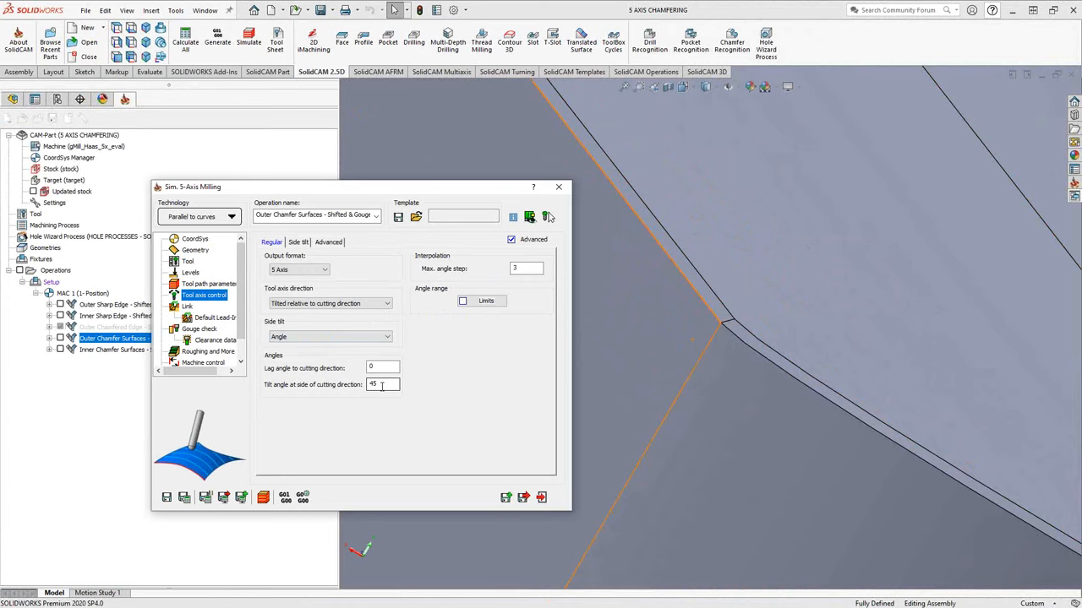
left_click(199, 328)
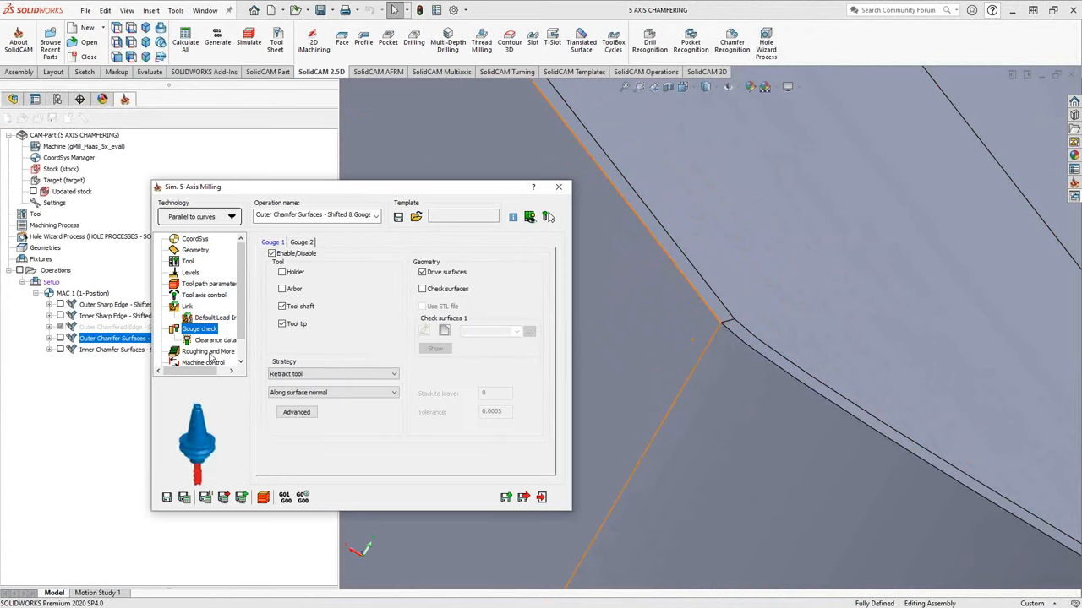
left_click(423, 271)
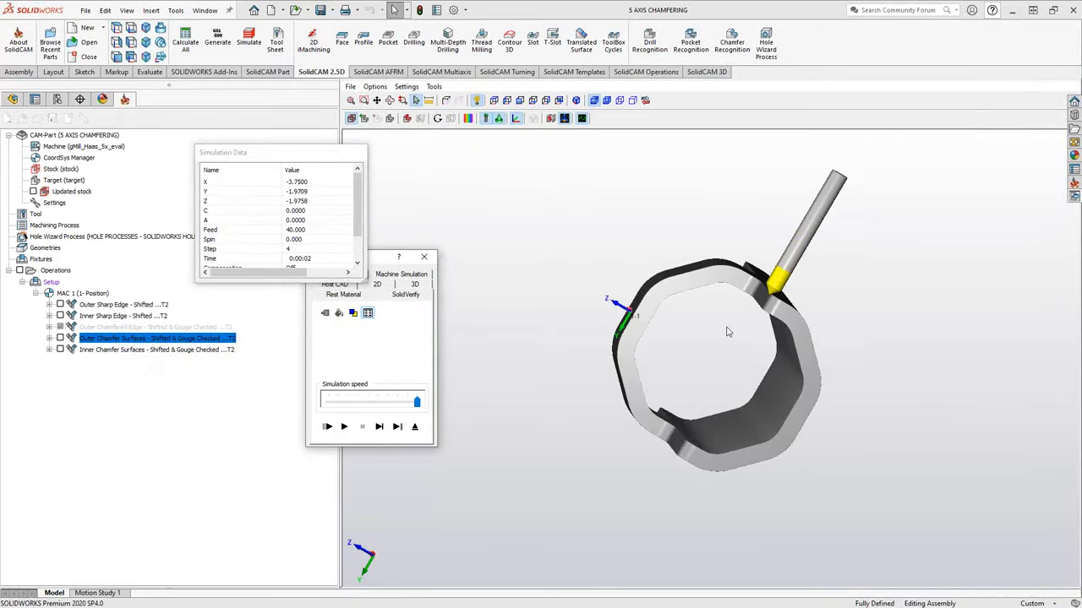
Zoom in and single-step the Outer Chamfer Surfaces simulation until the tool reaches the chamfer corner.
scroll("up", 3)
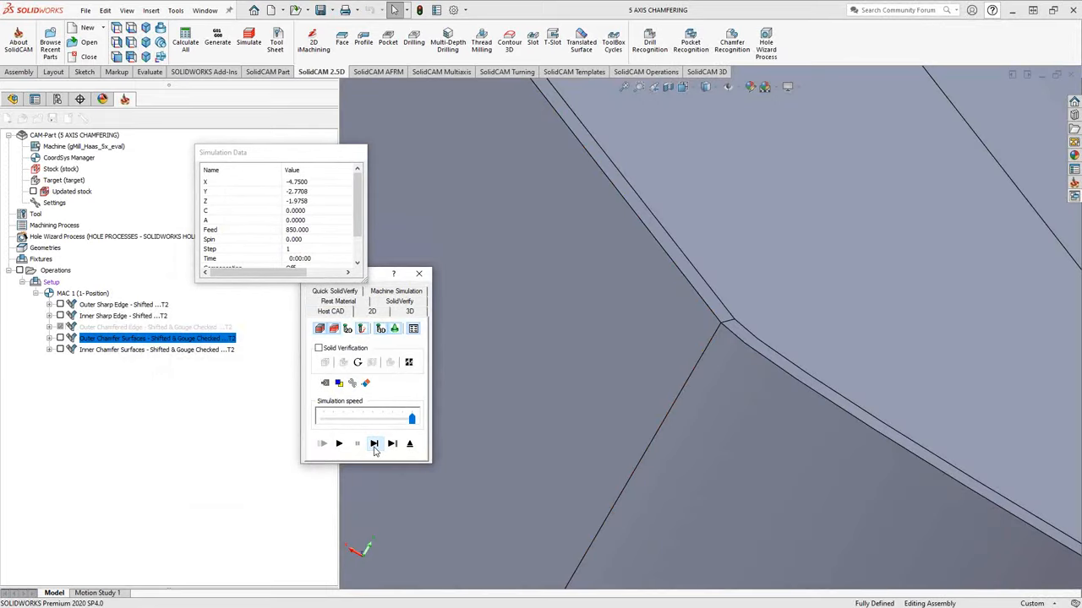
left_click(375, 443)
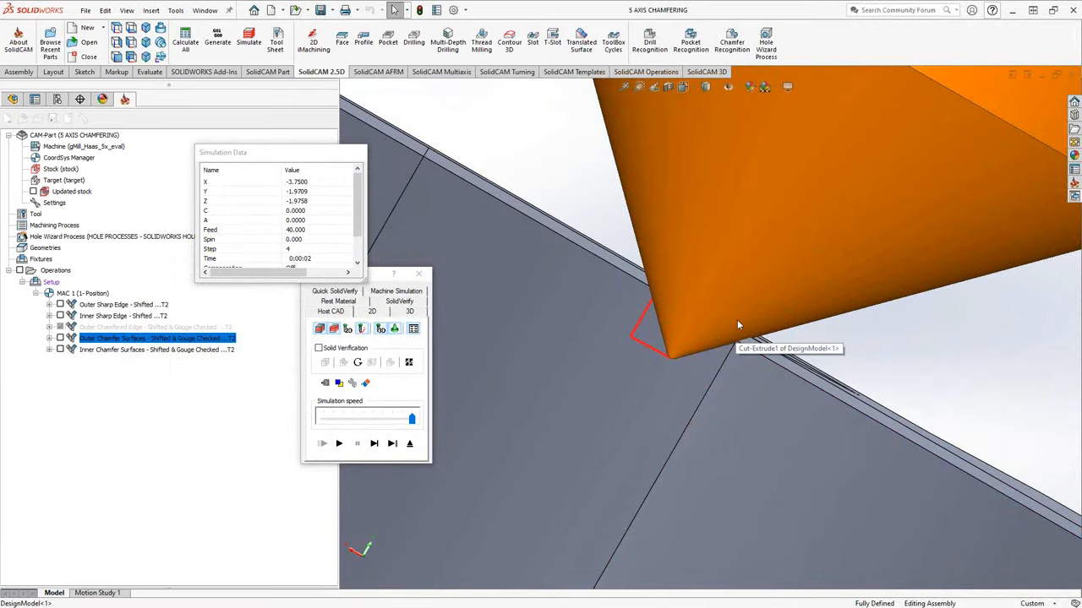
mouse_move(825, 333)
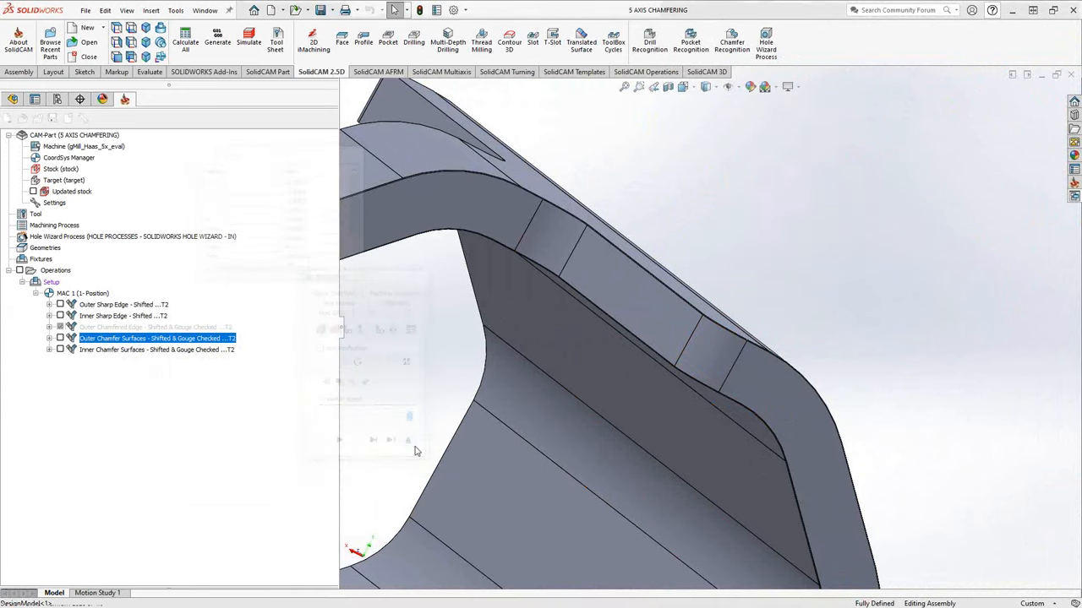
Reopen the Outer Chamfer Surfaces settings and close them without changes.
double_click(157, 338)
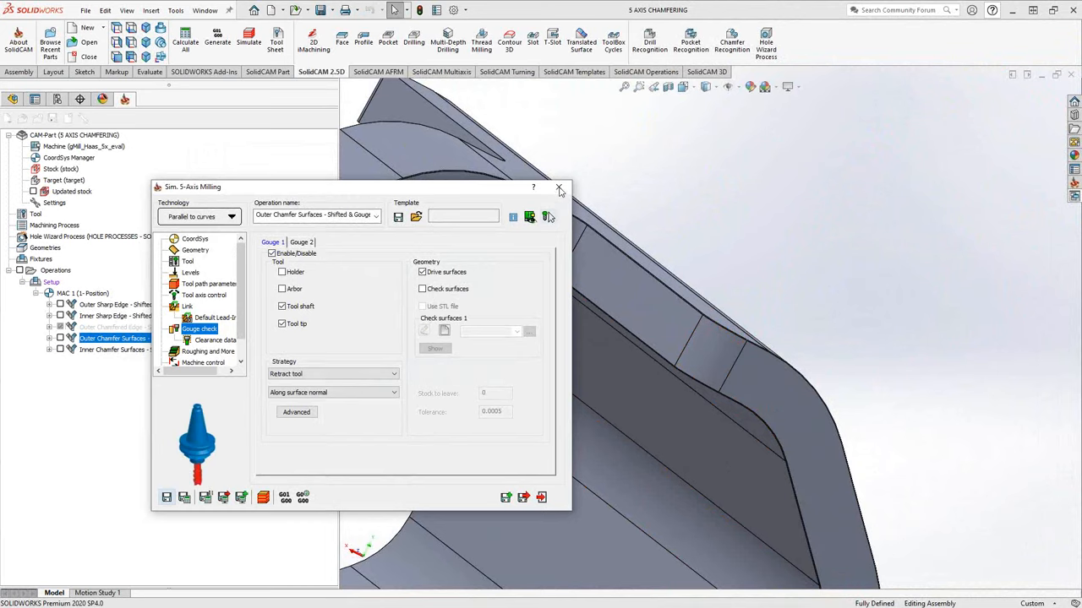
left_click(560, 187)
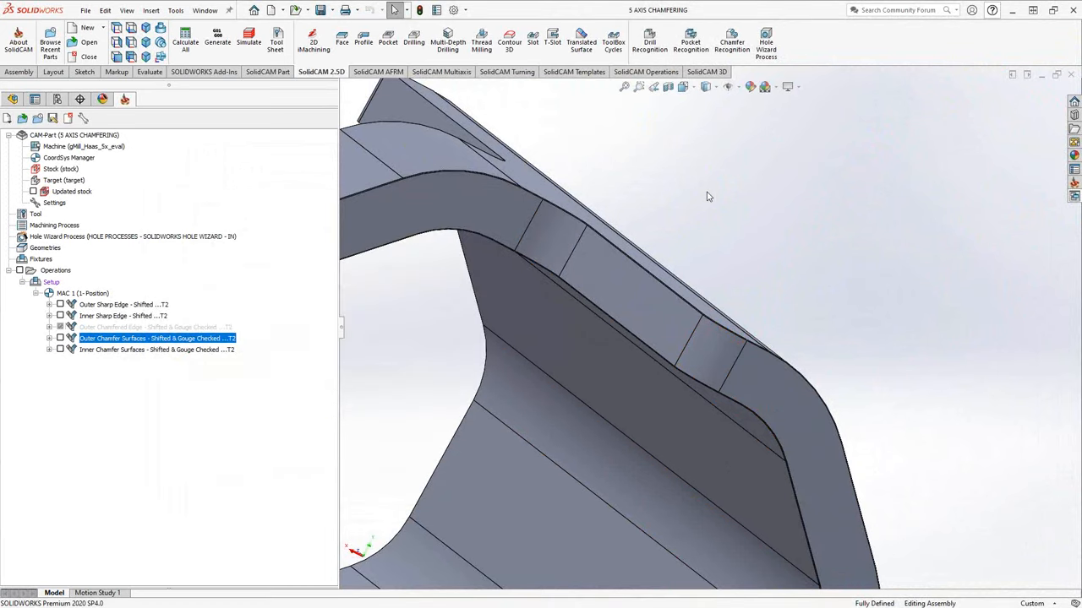
mouse_move(148, 390)
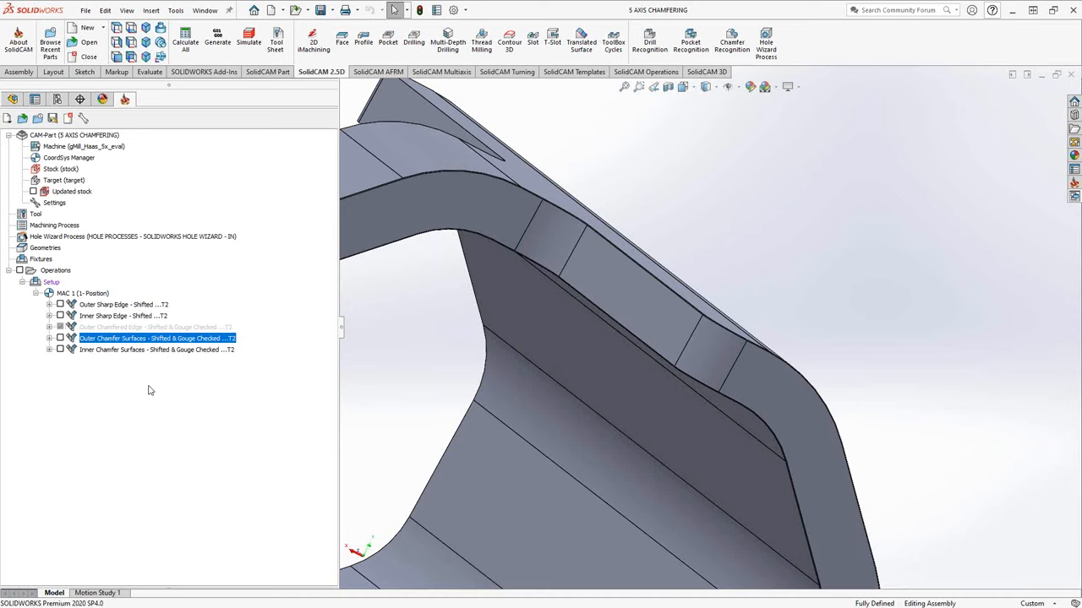
mouse_move(149, 384)
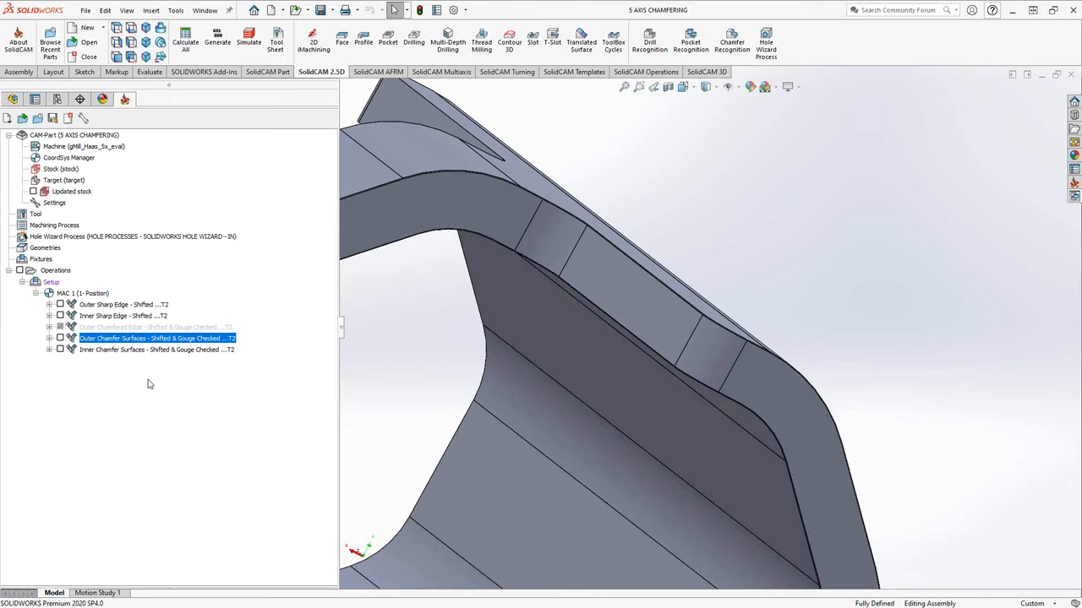
mouse_move(91, 351)
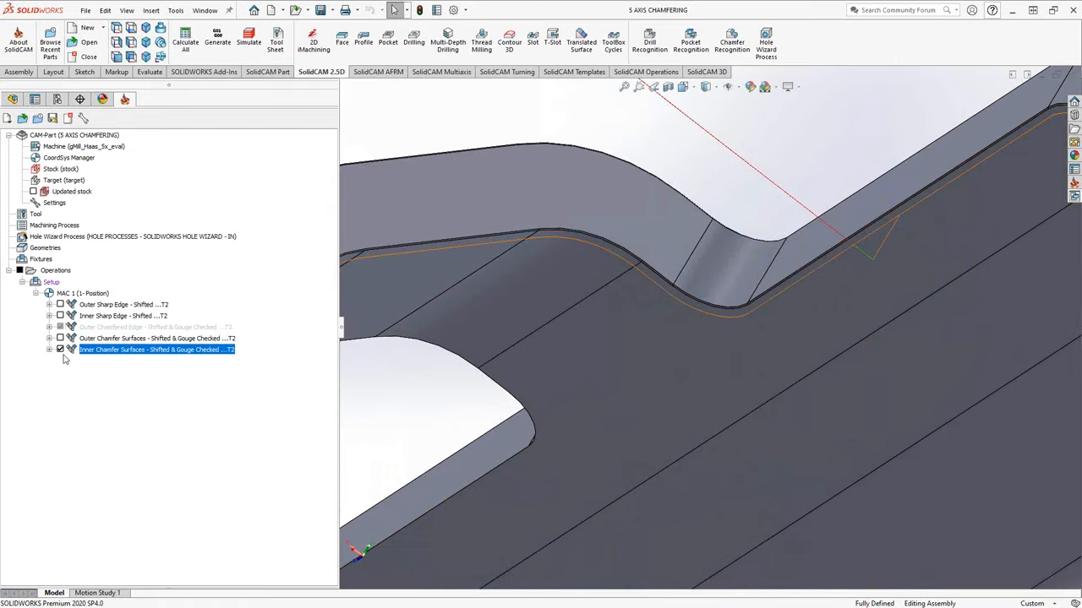
Simulate Inner Chamfer Surfaces and single-step the tool around the tube's inner opening chamfer.
right_click(156, 349)
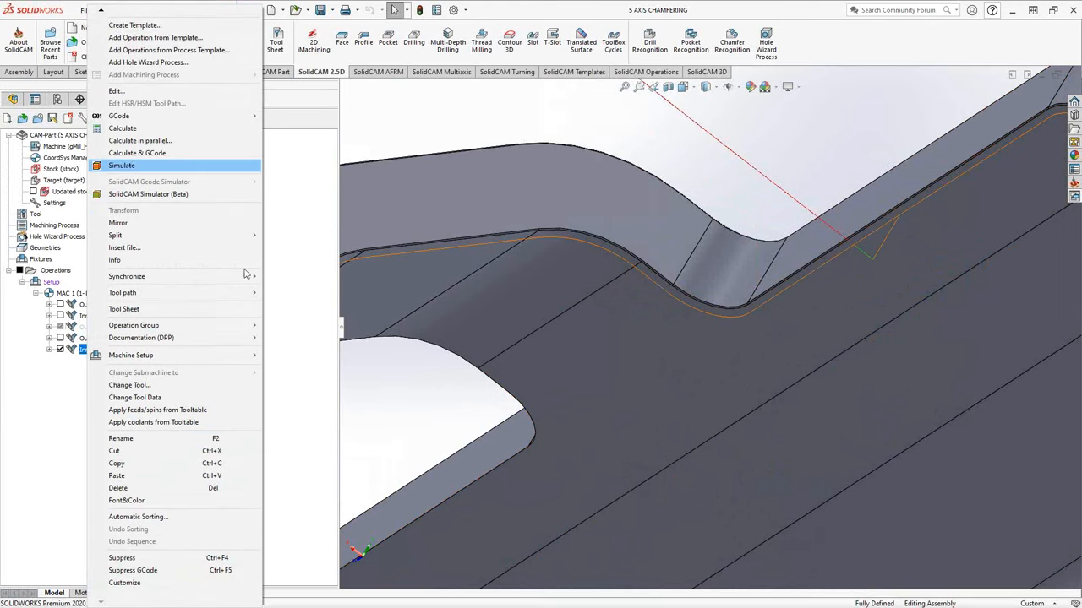
left_click(122, 165)
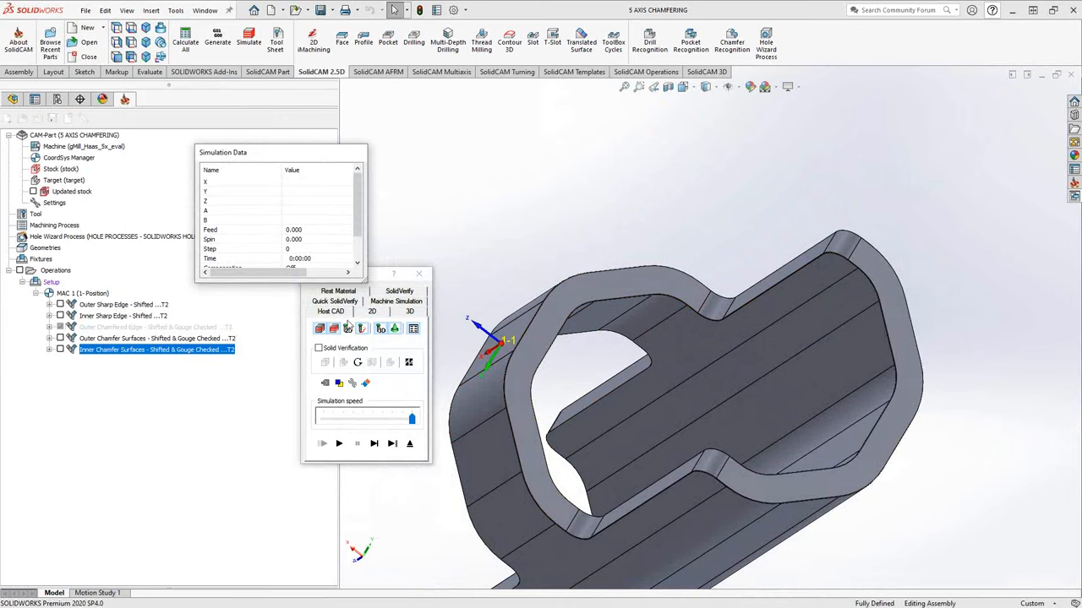
left_click(374, 444)
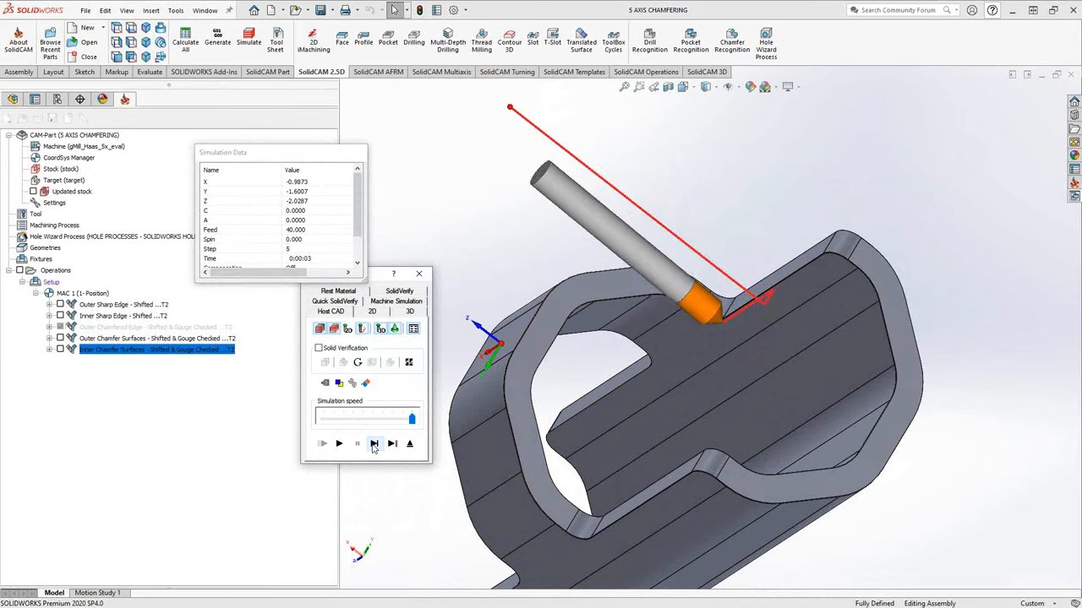
left_click(374, 444)
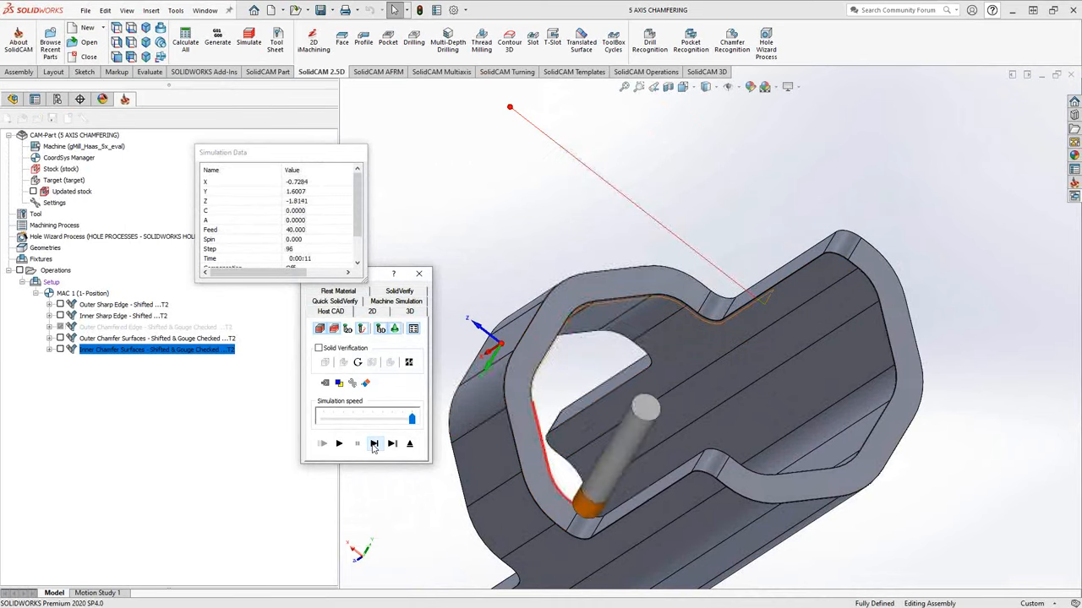
left_click(374, 444)
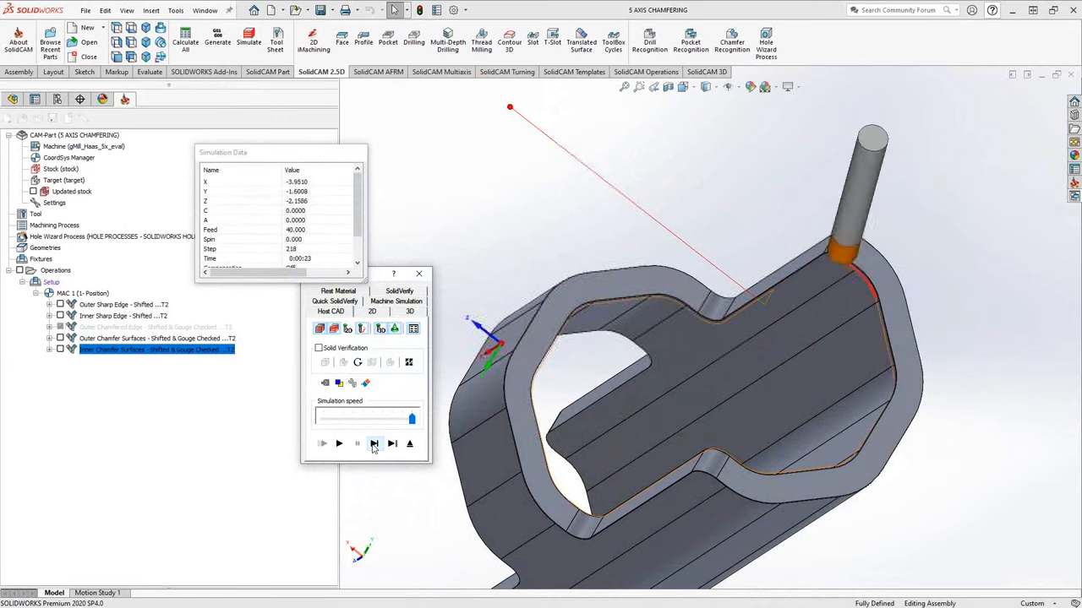
left_click(374, 444)
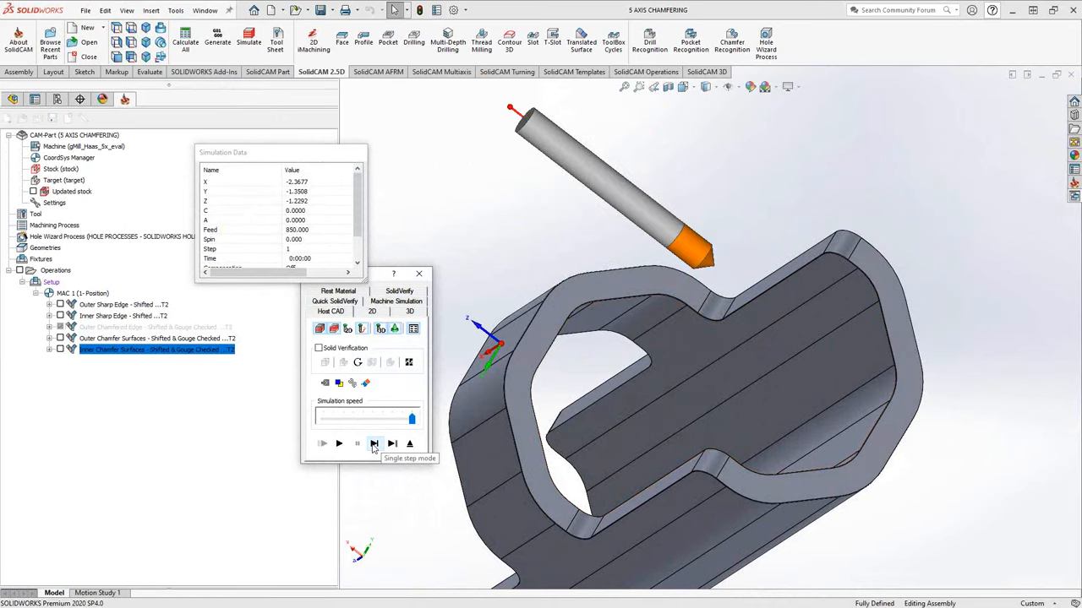